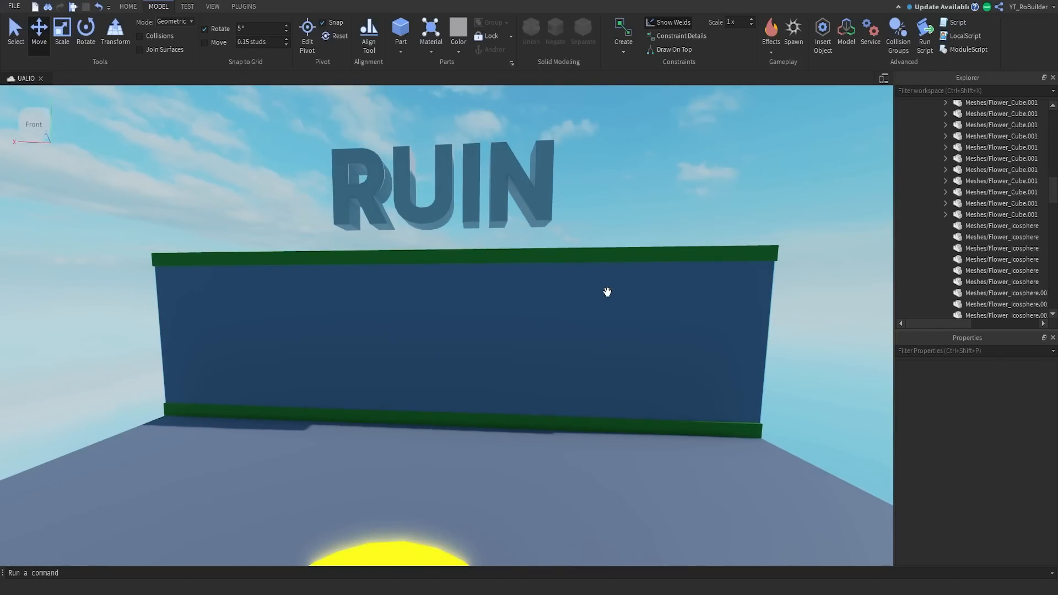
Select the default Cube in the new scene's 3D viewport
{"action": "left_click_drag", "start_coordinate": [606, 291], "coordinate": [595, 264]}
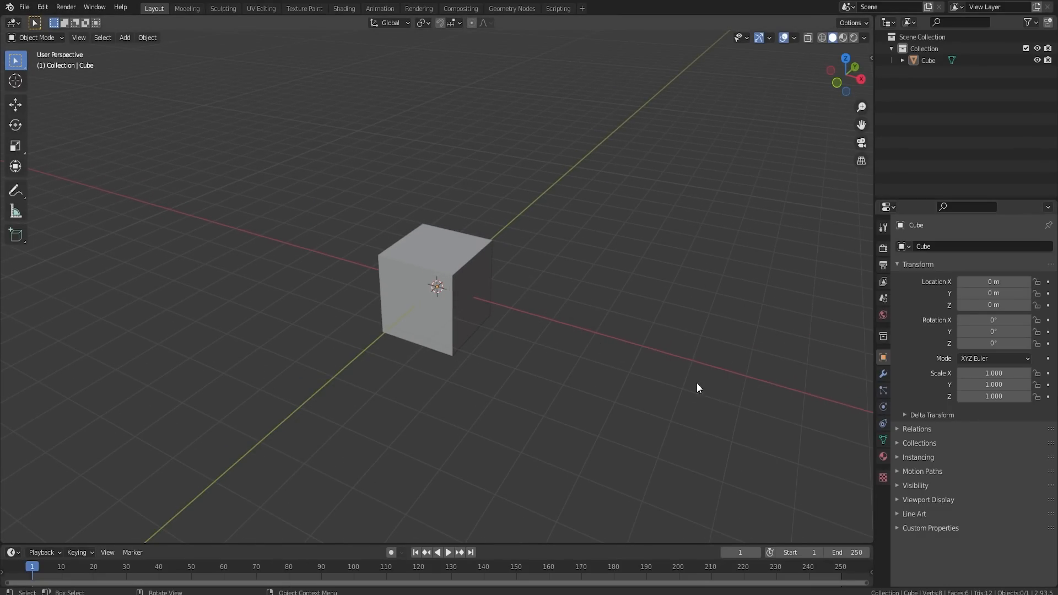
{"action": "left_click", "coordinate": [435, 290]}
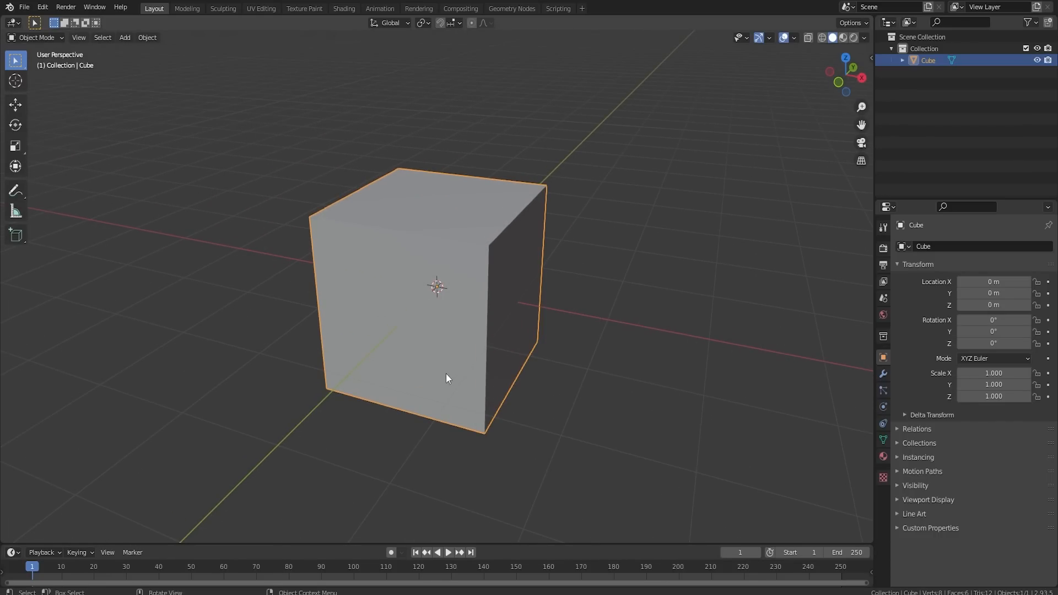
{"action": "mouse_move", "coordinate": [454, 388]}
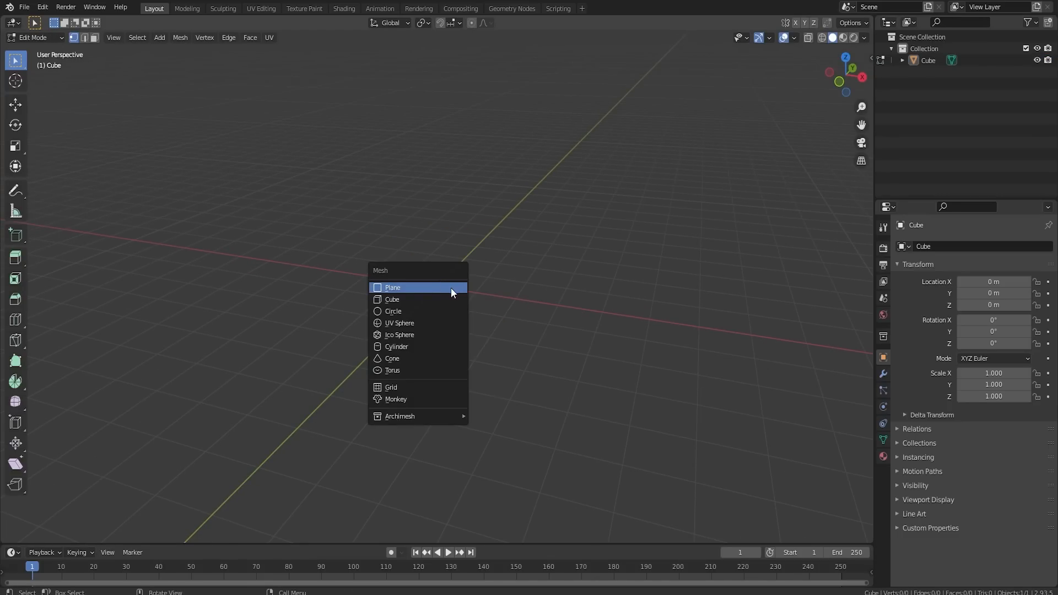
Add a 16-vertex cylinder and checker-deselect alternate faces around its side
{"action": "left_click", "coordinate": [396, 345]}
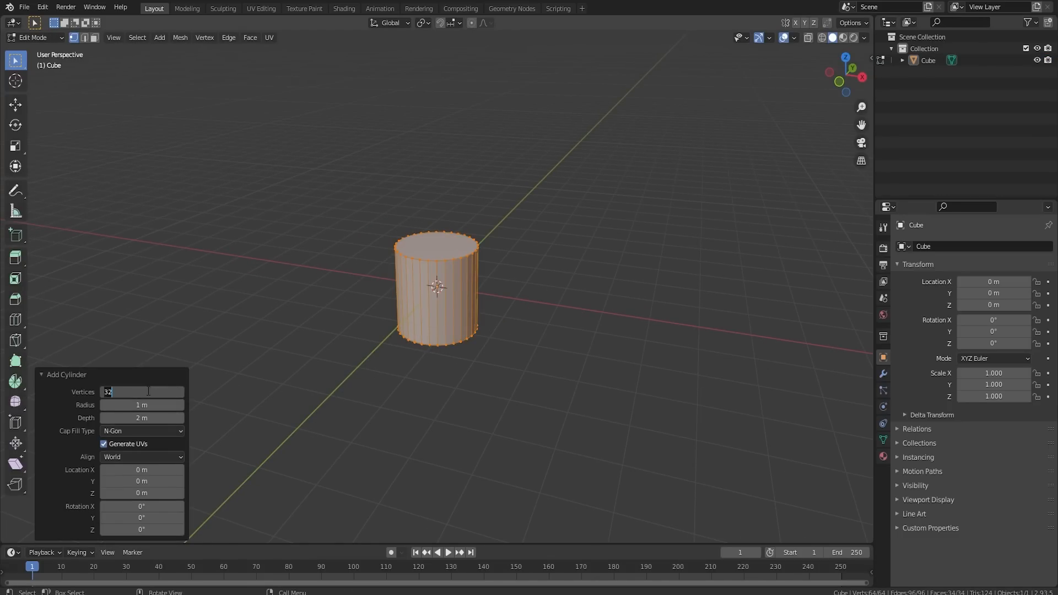
{"action": "type", "text": "16"}
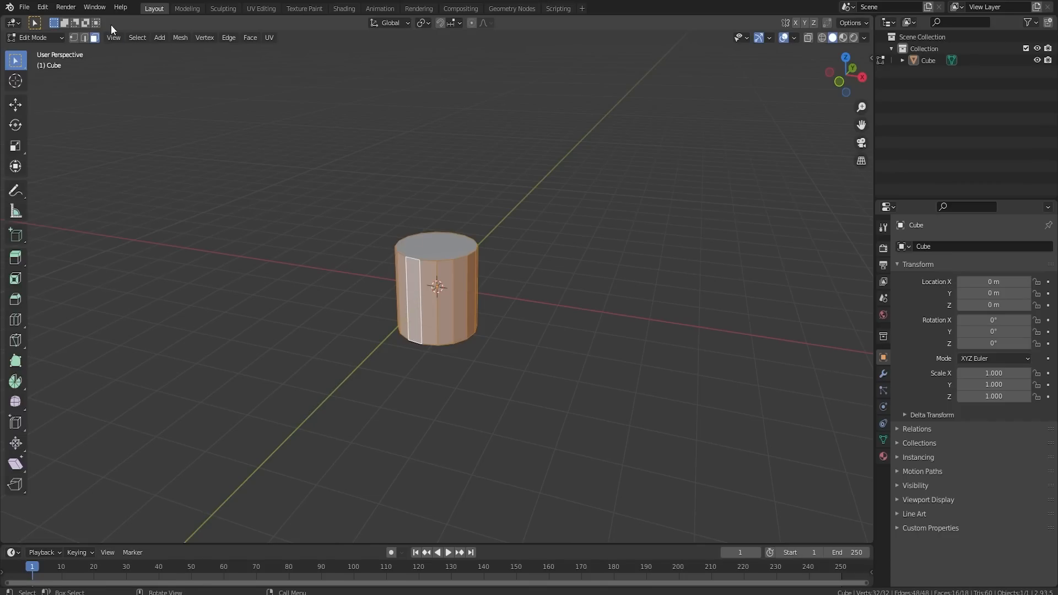
{"action": "left_click", "coordinate": [137, 37]}
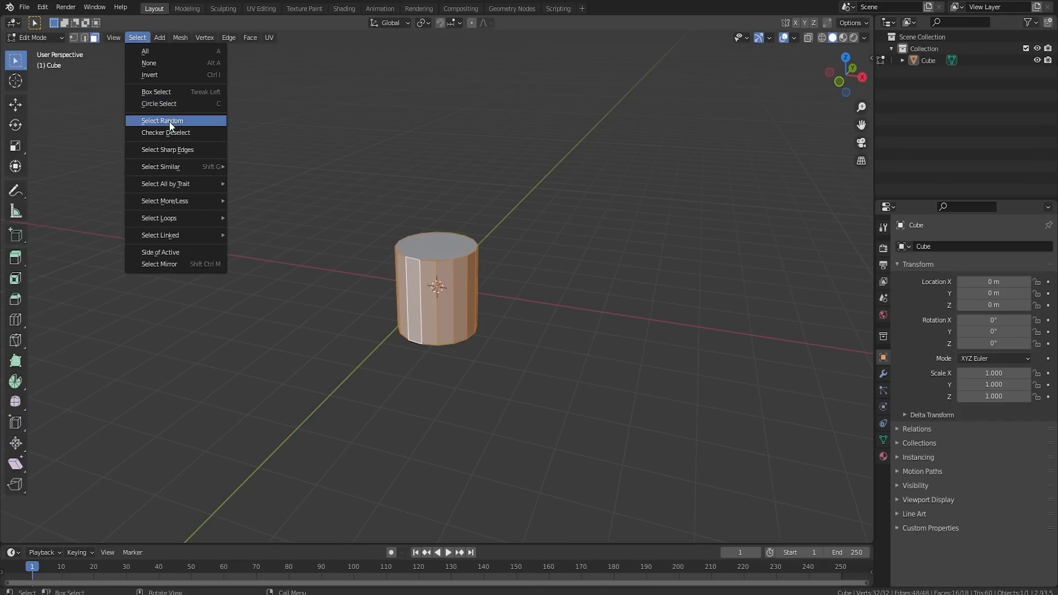
{"action": "left_click", "coordinate": [166, 133]}
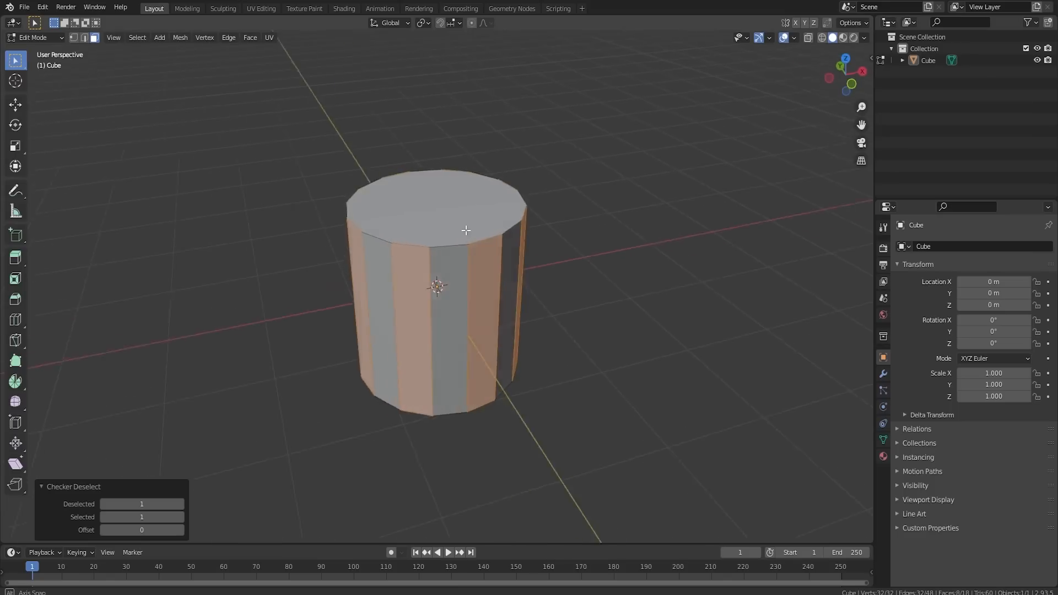
{"action": "left_click_drag", "start_coordinate": [466, 229], "coordinate": [565, 261]}
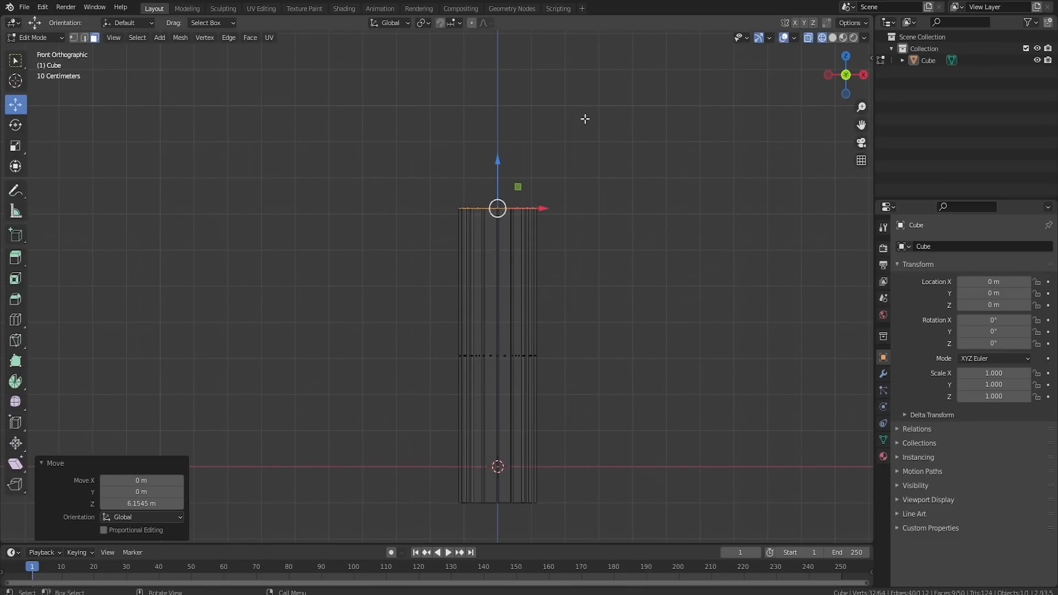
{"action": "mouse_move", "coordinate": [556, 342]}
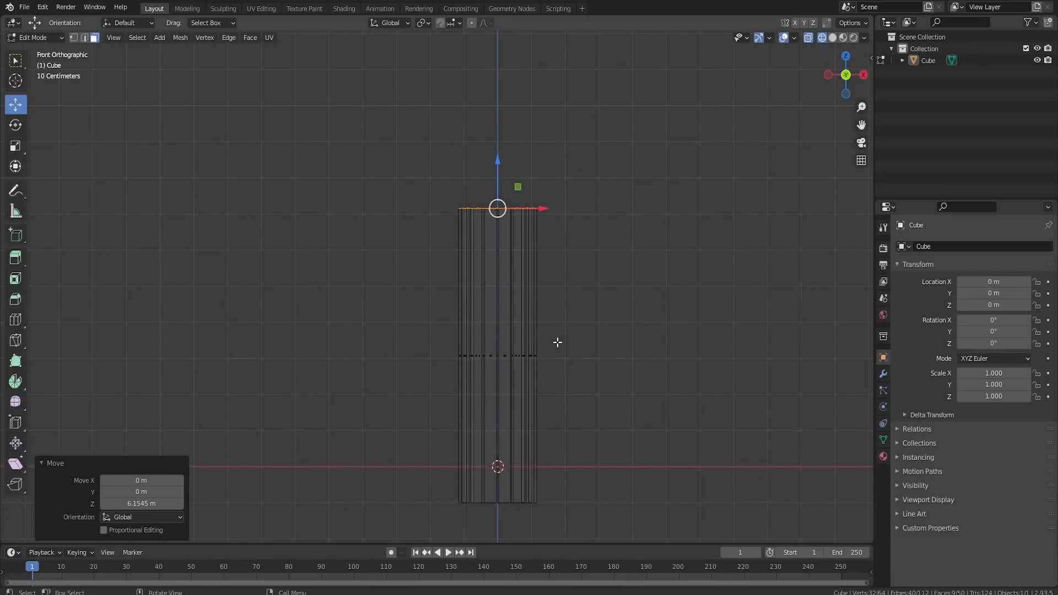
{"action": "mouse_move", "coordinate": [589, 208]}
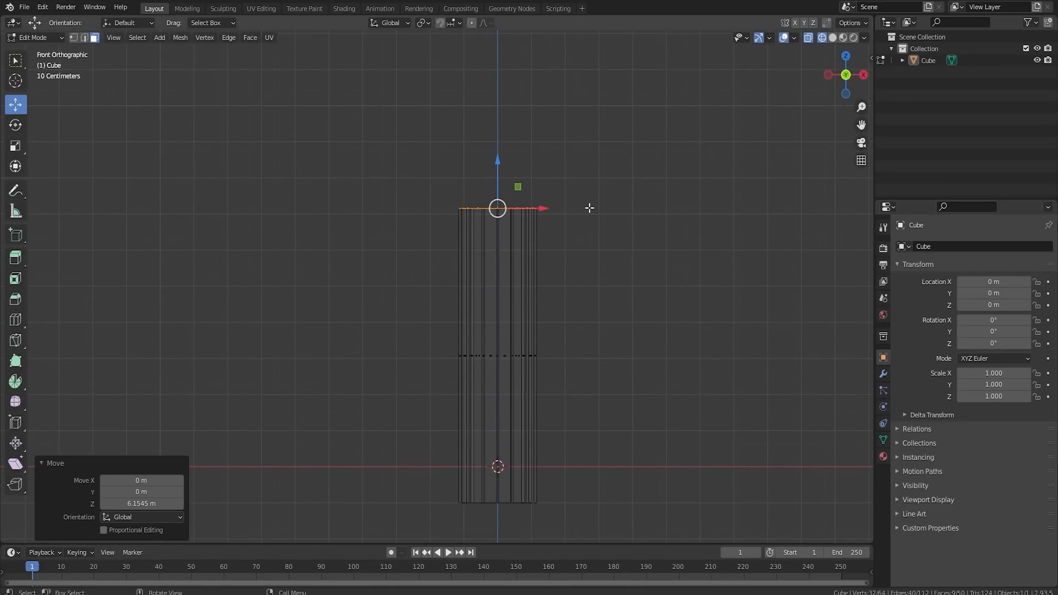
{"action": "mouse_move", "coordinate": [586, 271]}
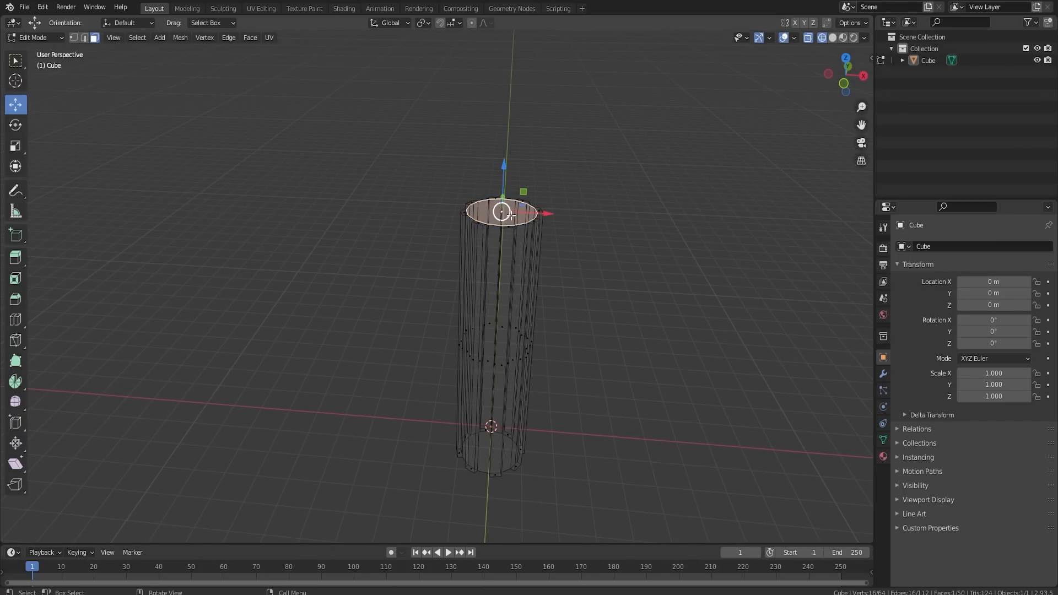
Duplicate the column geometry with Shift+D
{"action": "key", "text": "shift+d"}
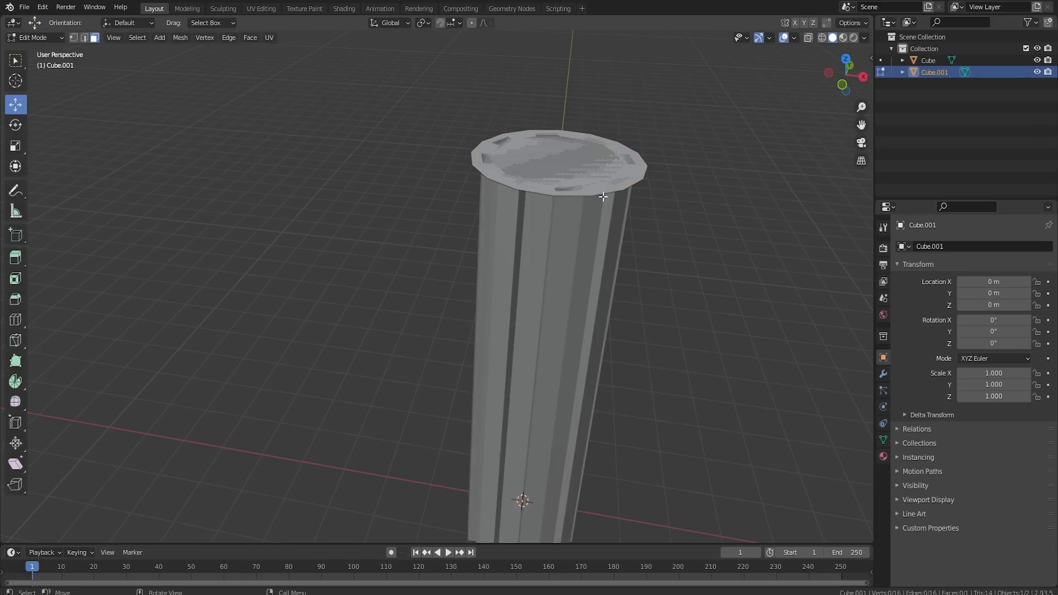
Select the capital ring, duplicate it and rotate the copy
{"action": "left_click", "coordinate": [546, 152]}
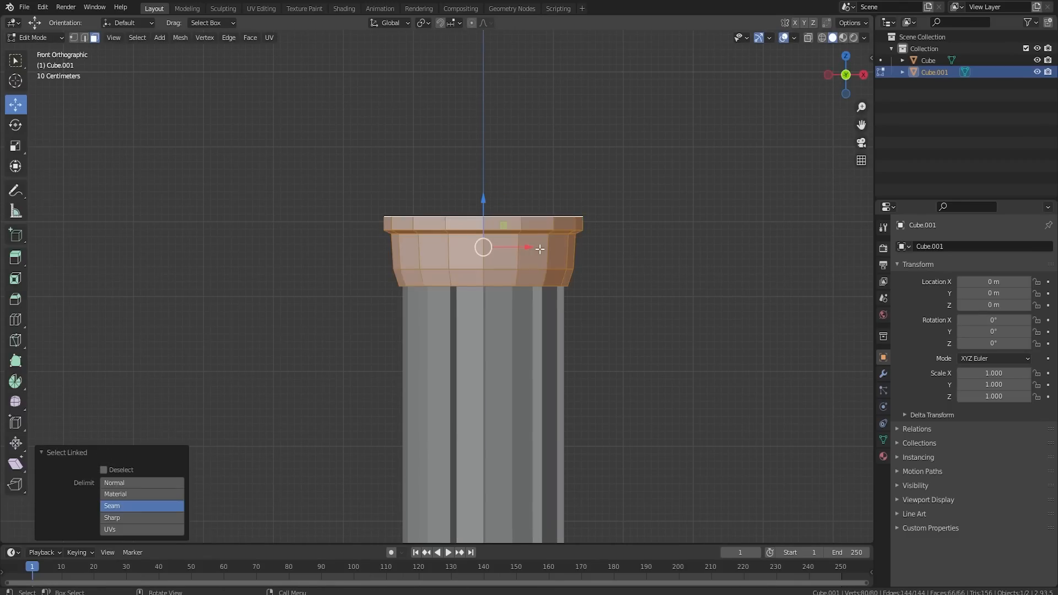
{"action": "key", "text": "shift+d"}
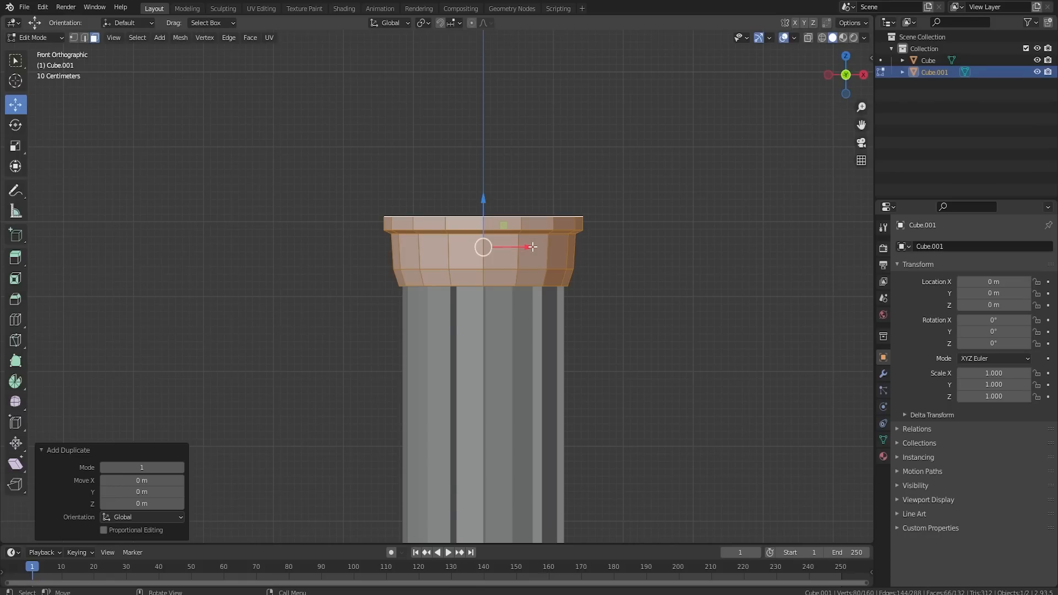
{"action": "key", "text": "r"}
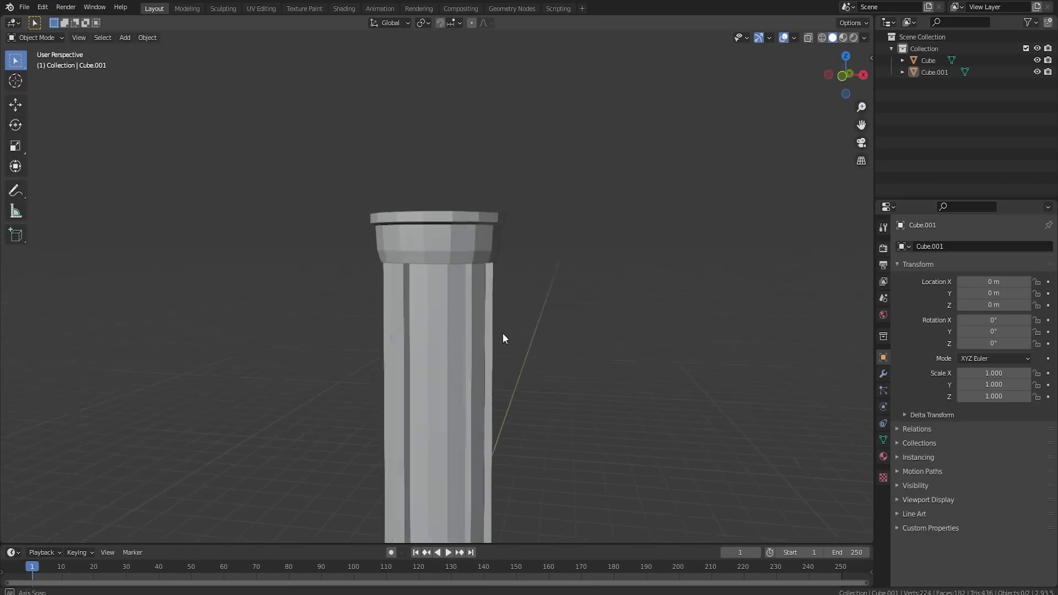
Select the capital-and-base piece and enable Auto Smooth shading on the pillar
{"action": "left_click_drag", "start_coordinate": [503, 337], "coordinate": [428, 315]}
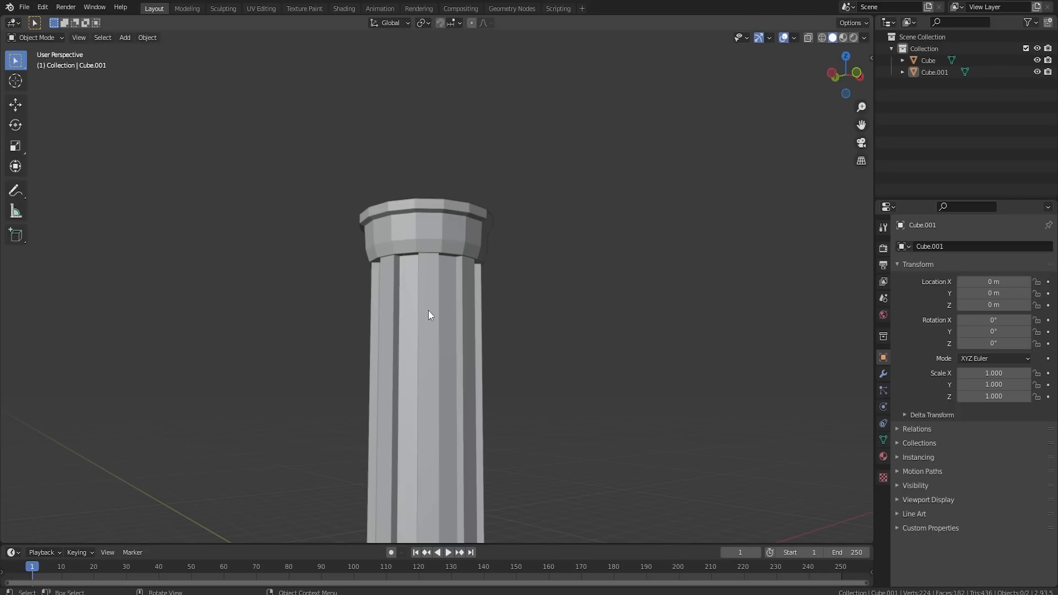
{"action": "mouse_move", "coordinate": [424, 313]}
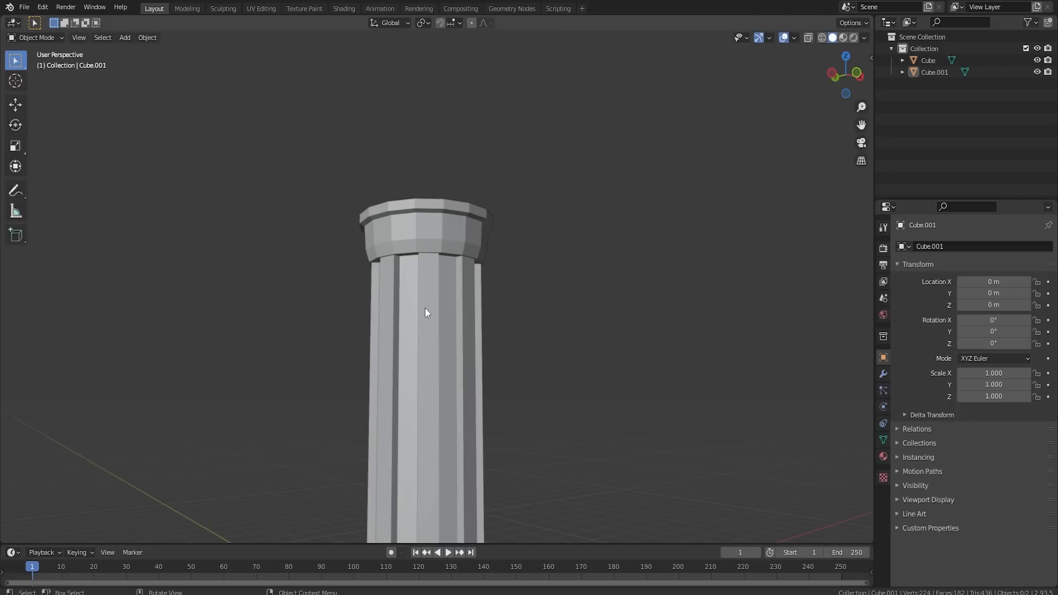
{"action": "mouse_move", "coordinate": [568, 370]}
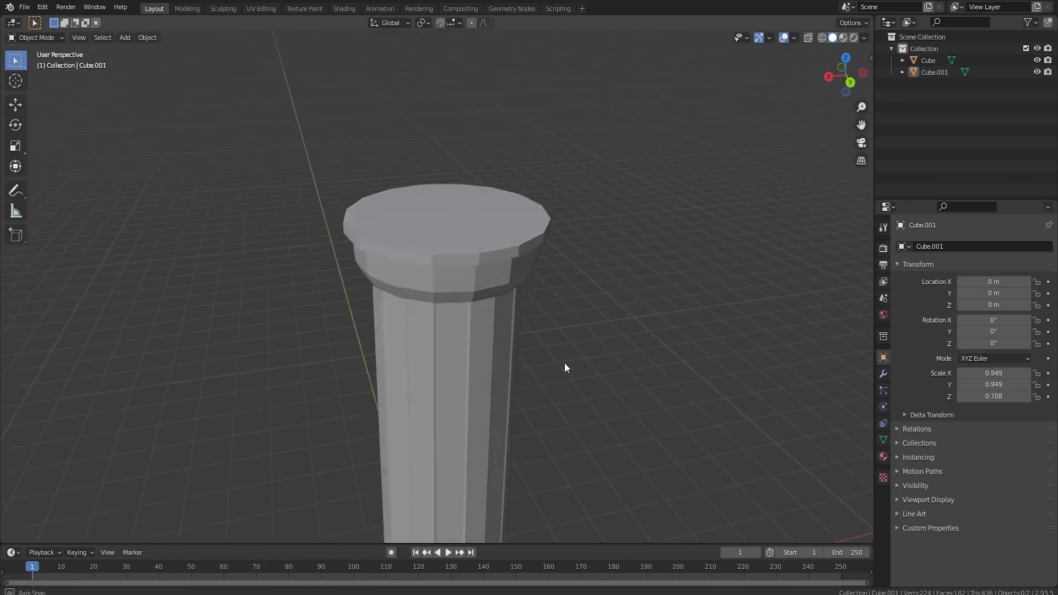
{"action": "left_click_drag", "start_coordinate": [565, 368], "coordinate": [547, 336]}
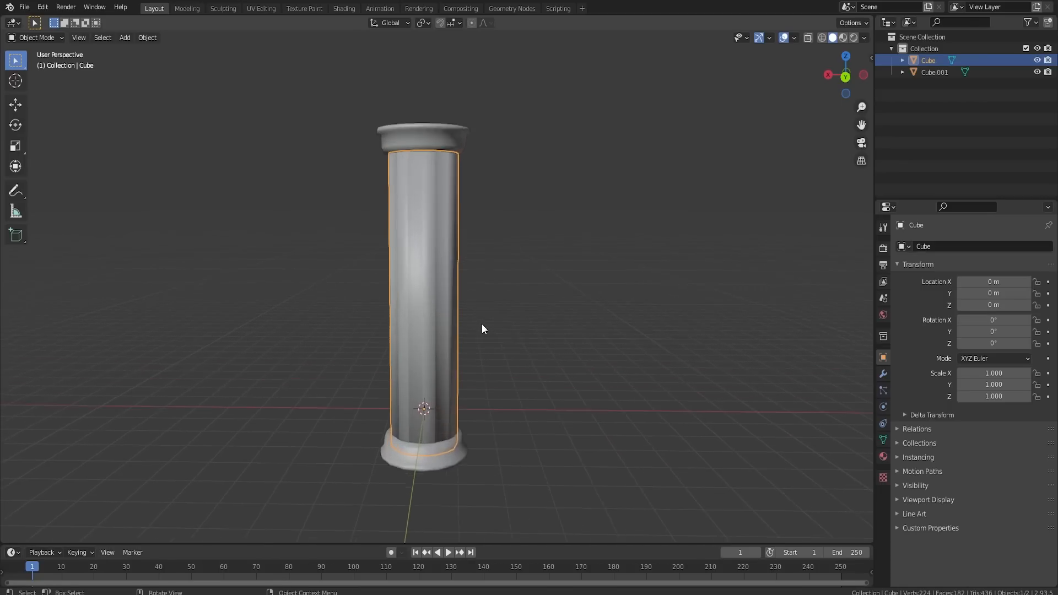
{"action": "left_click", "coordinate": [883, 439]}
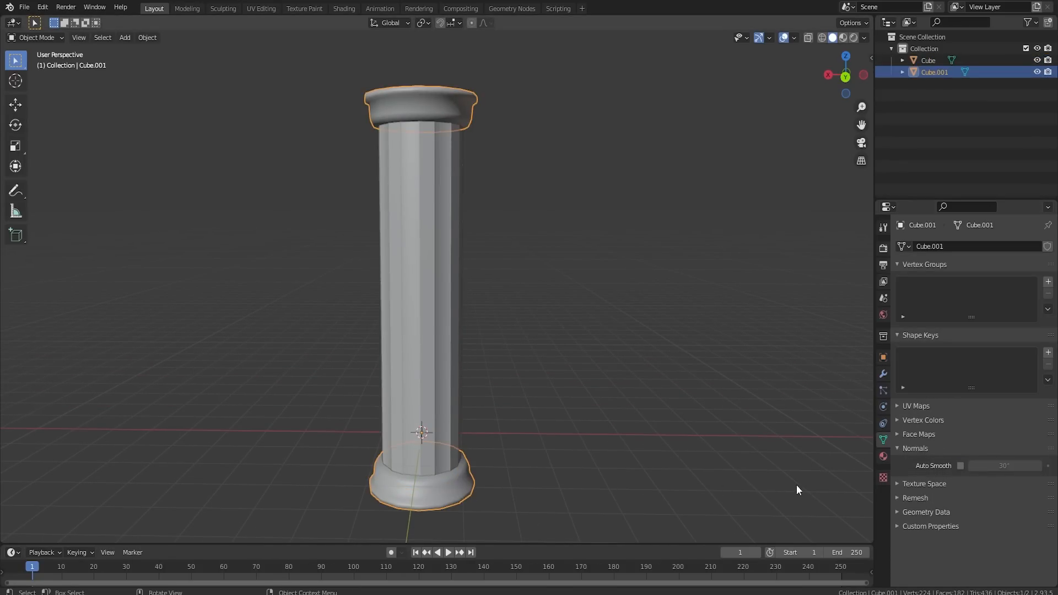
{"action": "left_click", "coordinate": [960, 465]}
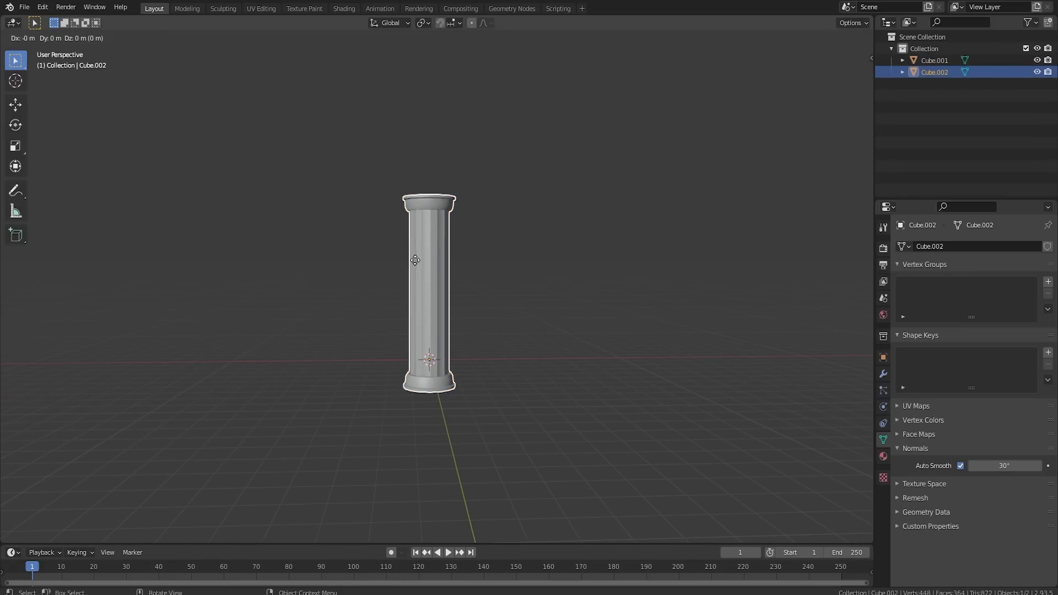
Duplicate the pillar and enter Edit Mode on the copy
{"action": "key", "text": "shift+d"}
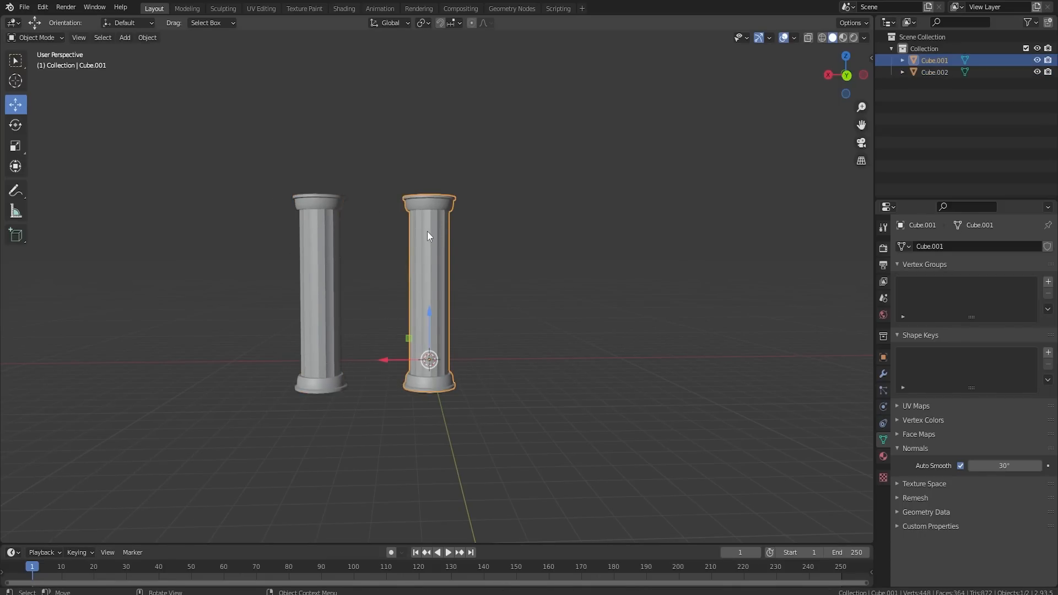
{"action": "key", "text": "Tab"}
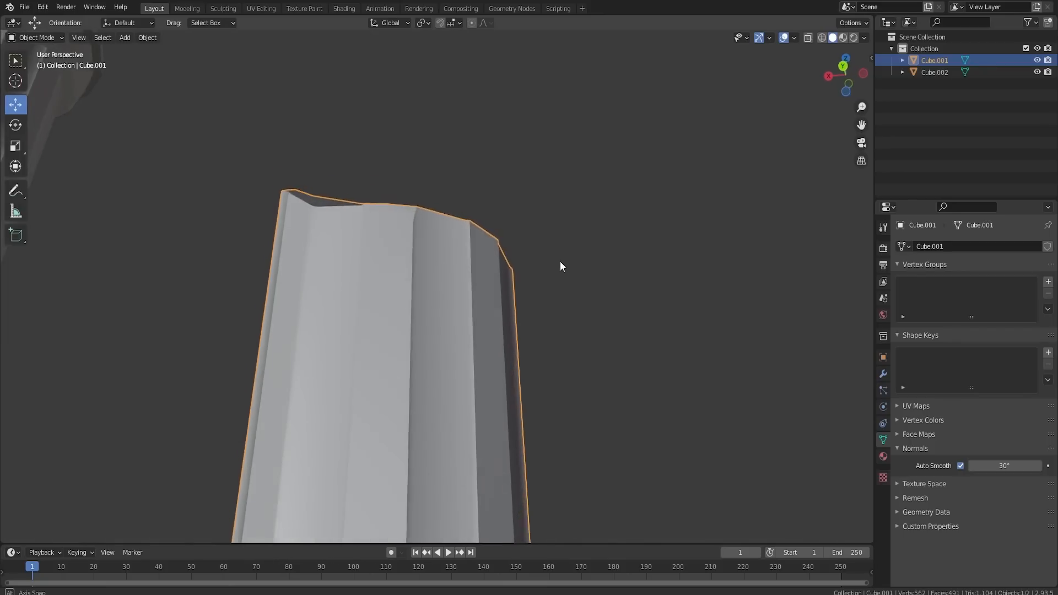
Pick random vertices on the broken pillar with Select Random, then return to Object Mode
{"action": "key", "text": "Tab"}
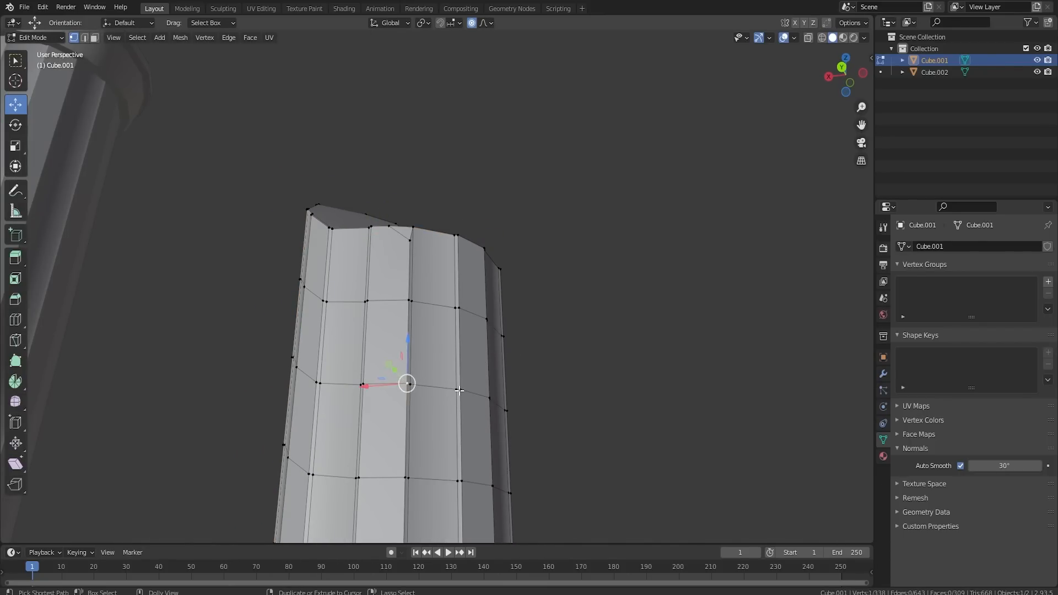
{"action": "key", "text": "Tab"}
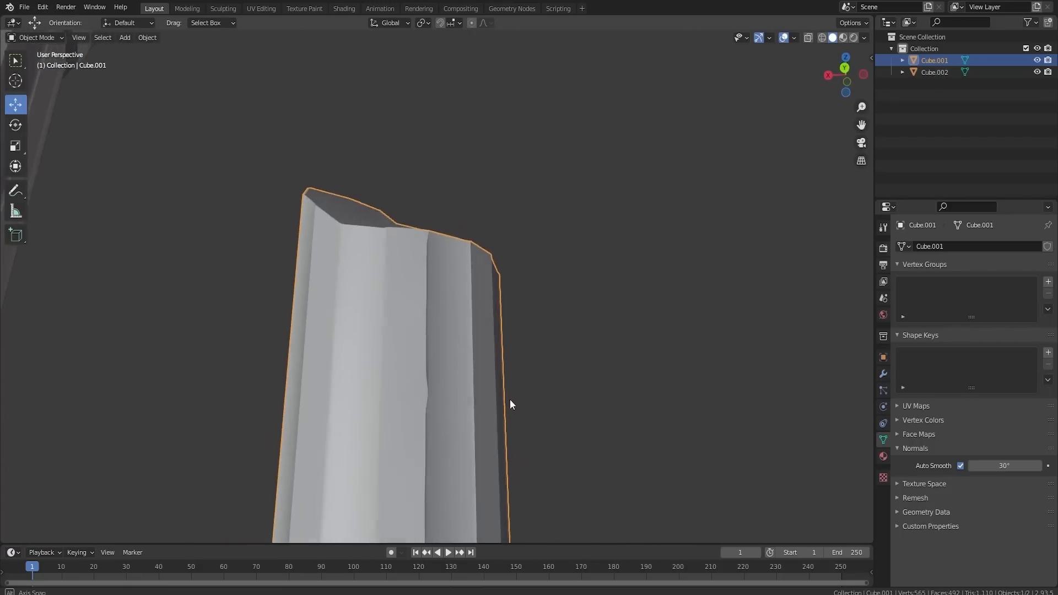
{"action": "key", "text": "Tab"}
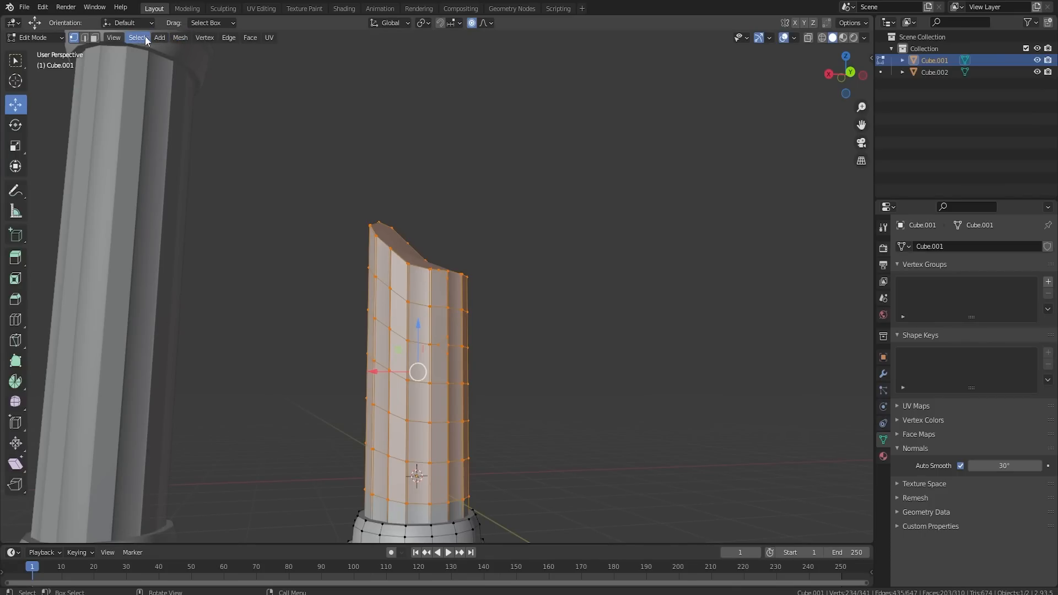
{"action": "left_click", "coordinate": [137, 37]}
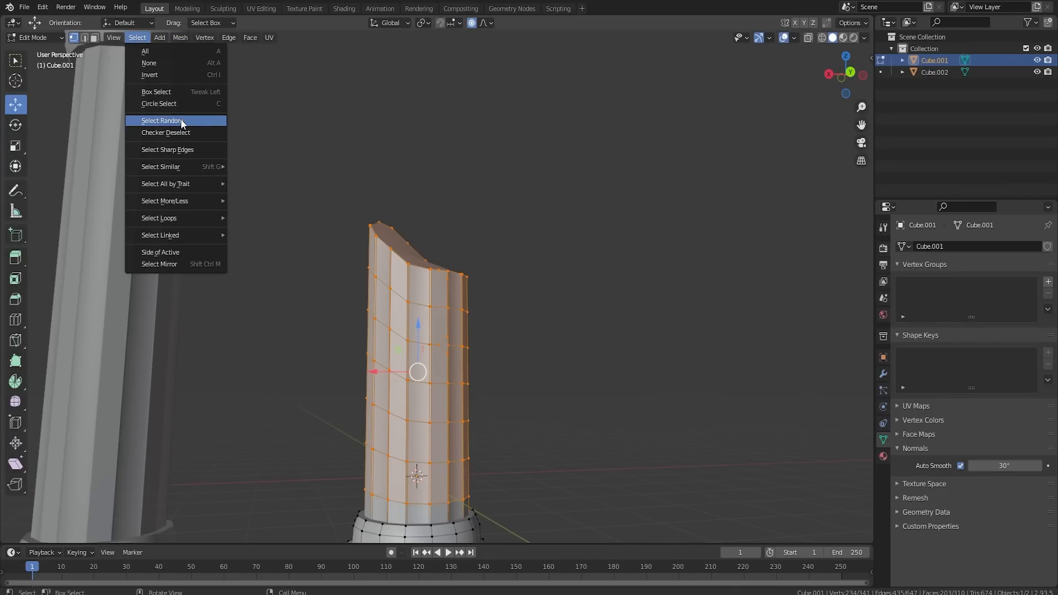
{"action": "left_click", "coordinate": [162, 121]}
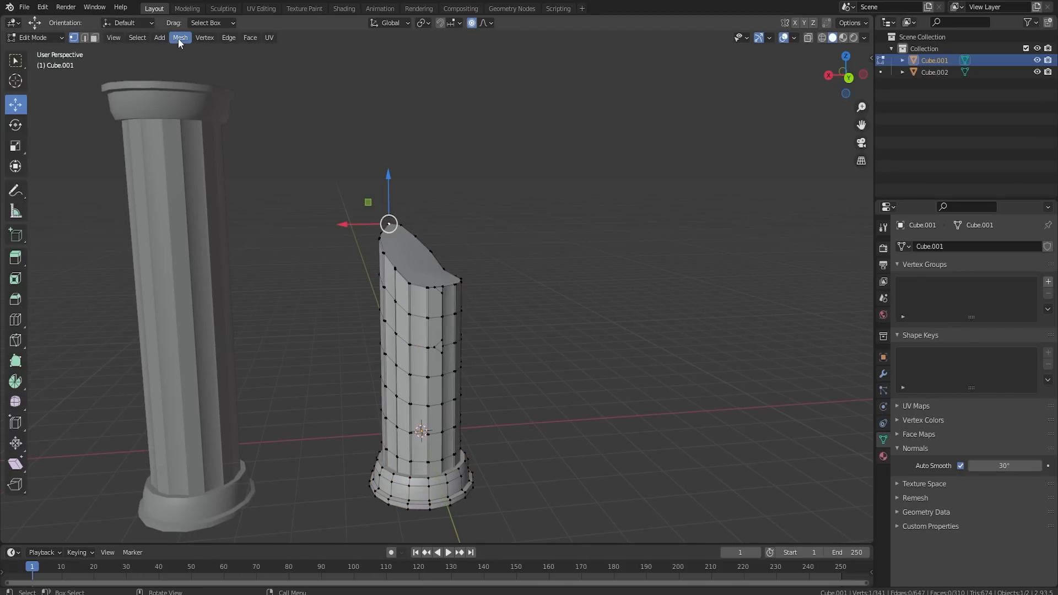
{"action": "left_click", "coordinate": [137, 37]}
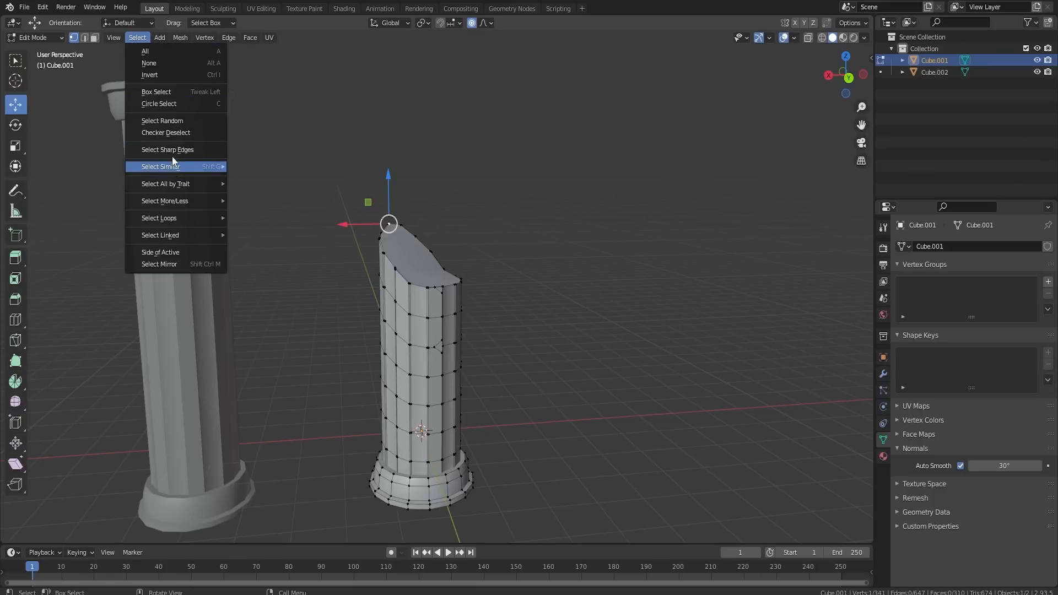
{"action": "left_click", "coordinate": [162, 120]}
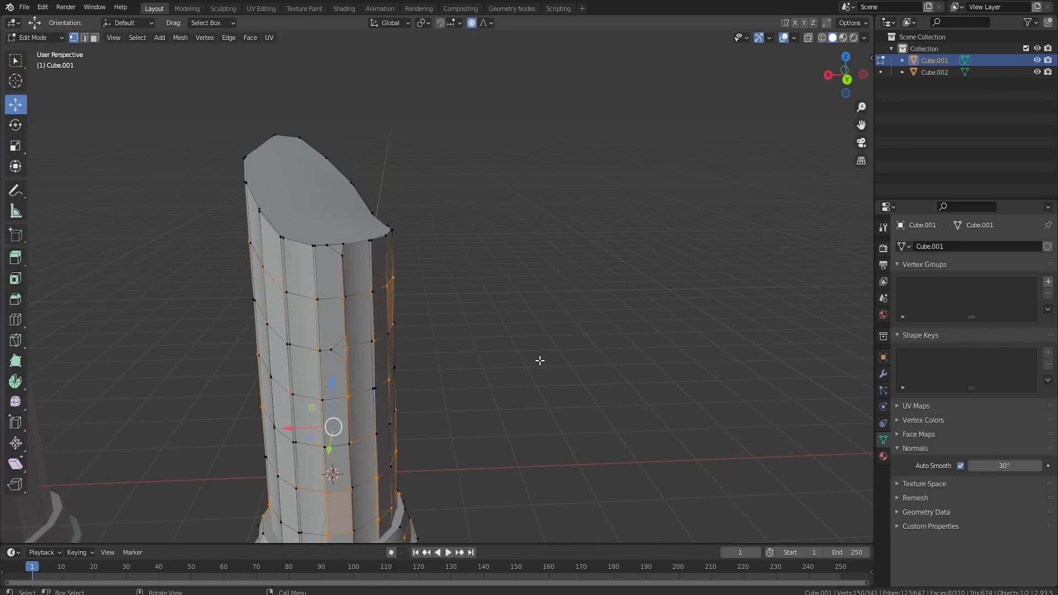
{"action": "key", "text": "Tab"}
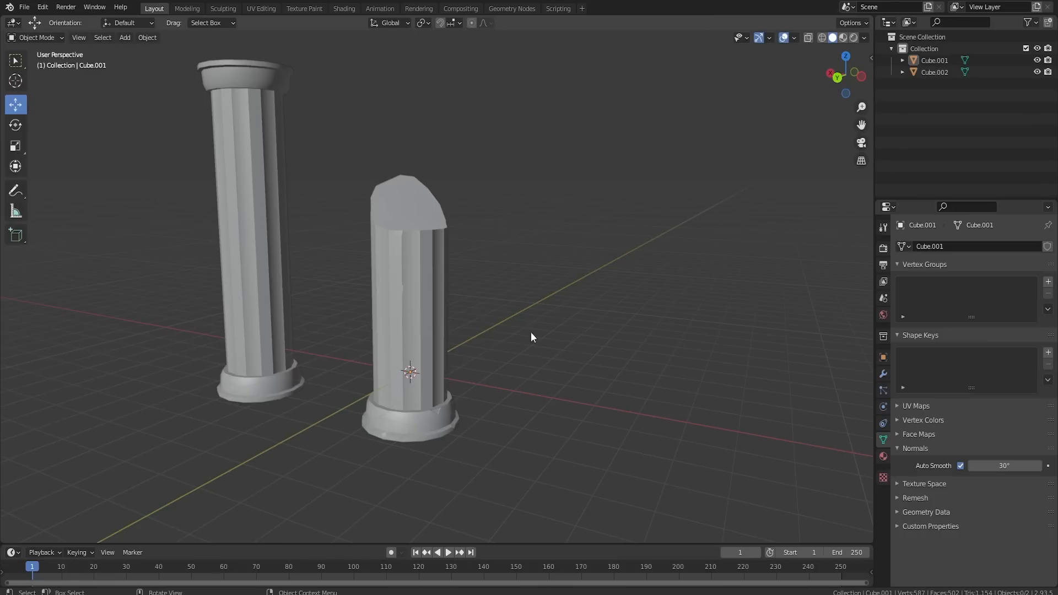
{"action": "left_click", "coordinate": [412, 304]}
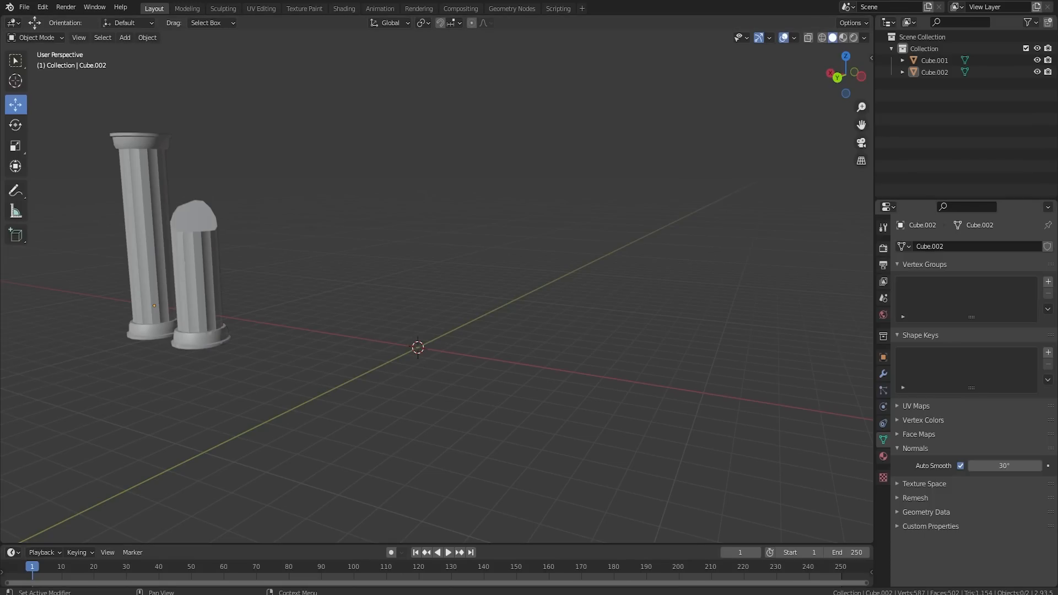
{"action": "mouse_move", "coordinate": [942, 391]}
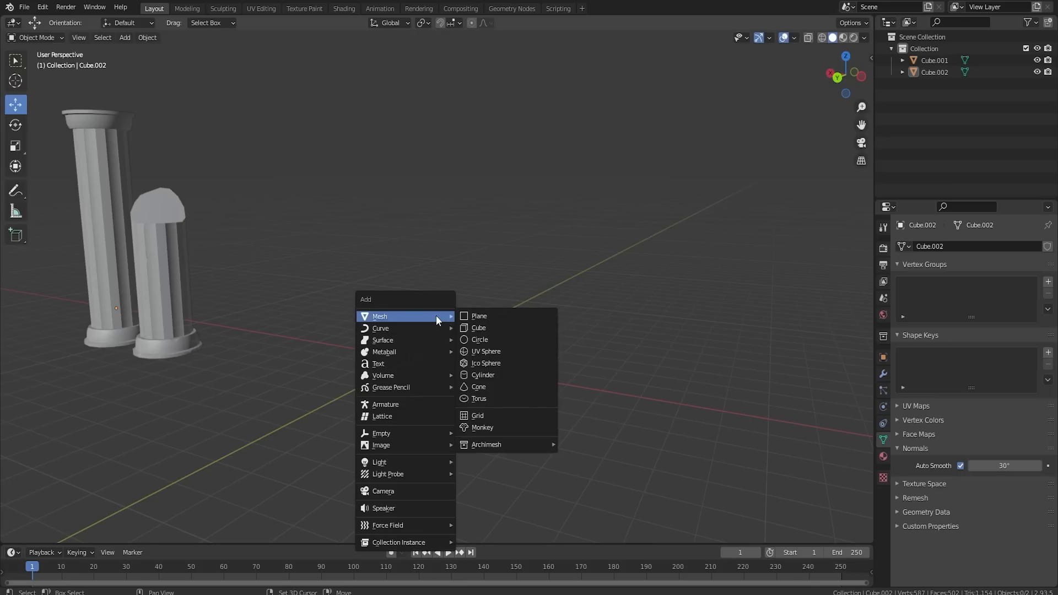
{"action": "mouse_move", "coordinate": [485, 363]}
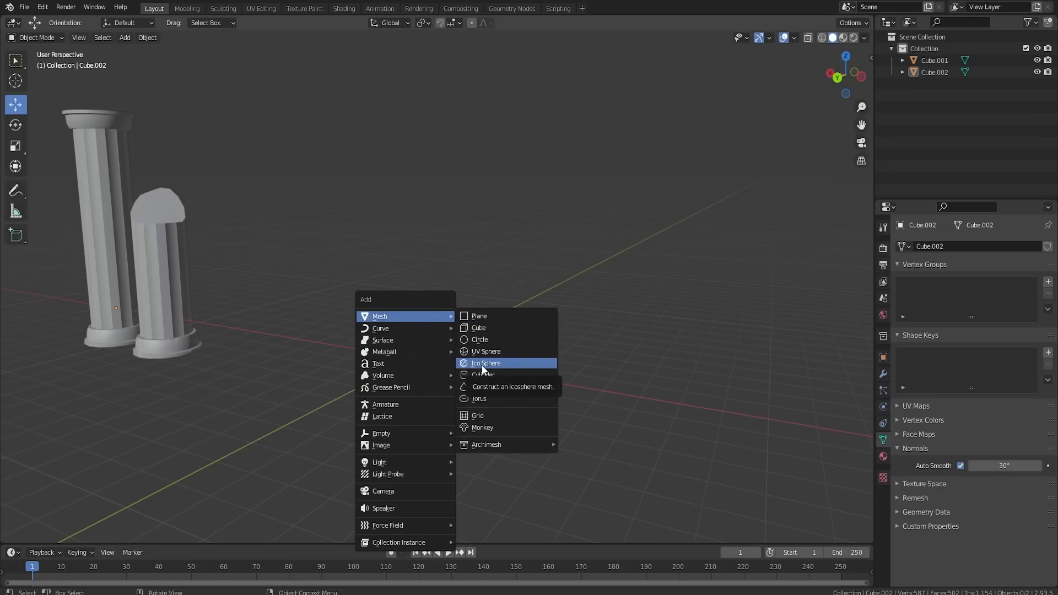
Add an icosphere rock and drag it to the left of the pillars
{"action": "left_click", "coordinate": [484, 363]}
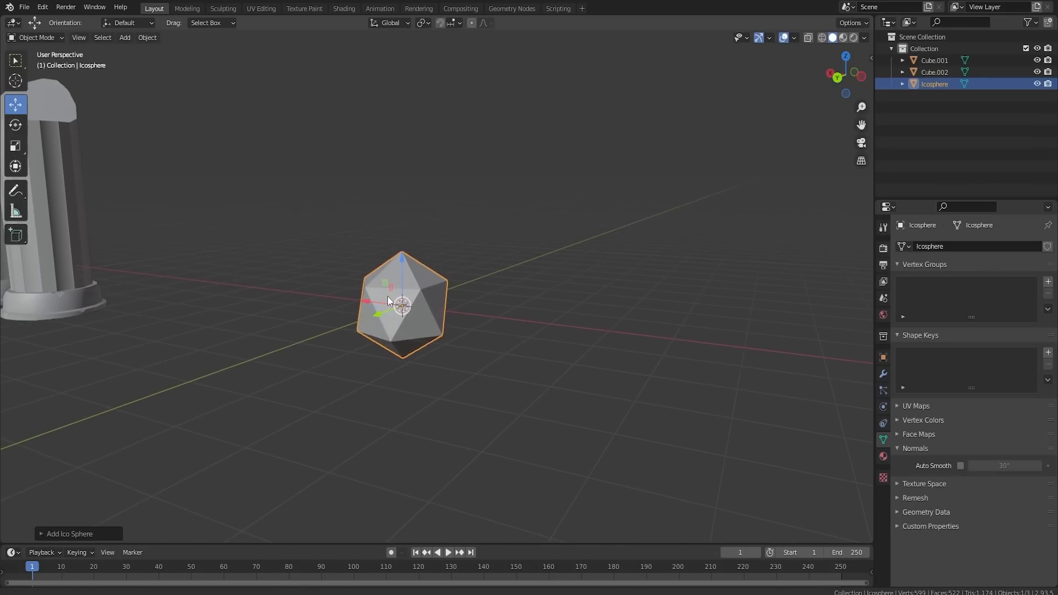
{"action": "mouse_move", "coordinate": [451, 326]}
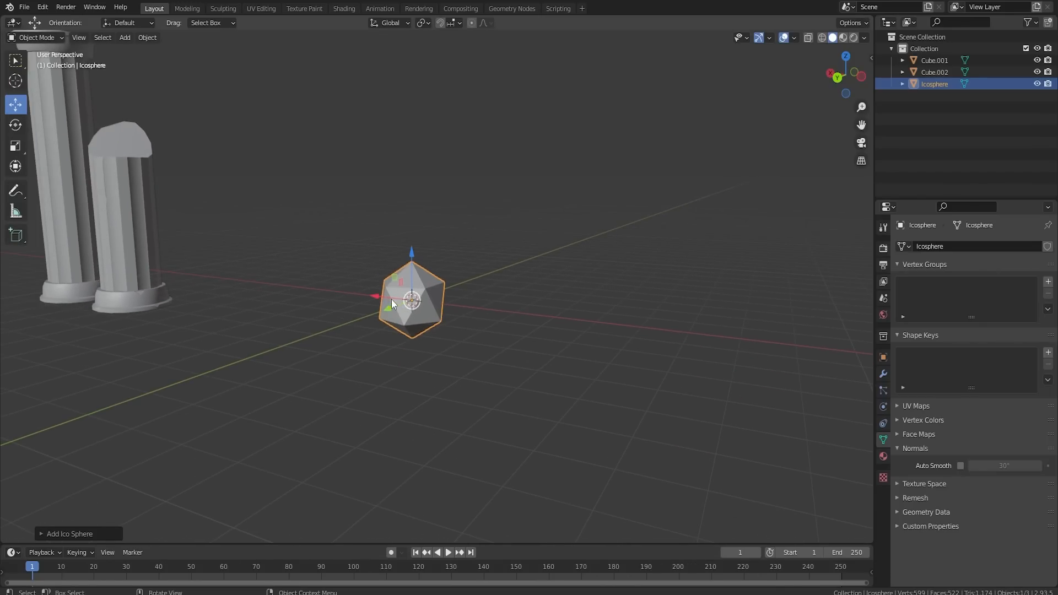
{"action": "left_click_drag", "start_coordinate": [412, 297], "coordinate": [188, 273]}
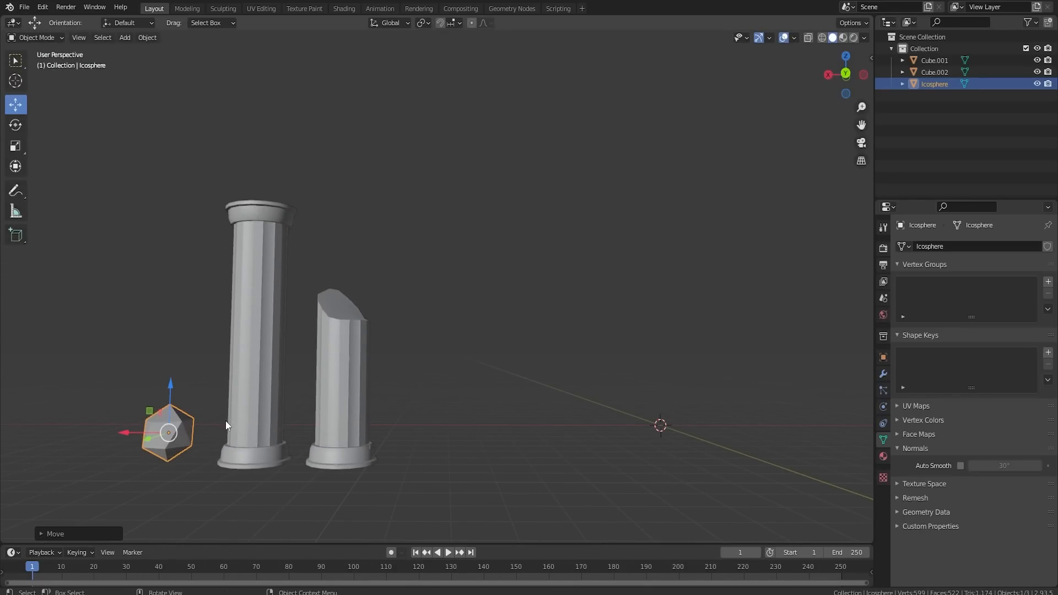
{"action": "mouse_move", "coordinate": [229, 429]}
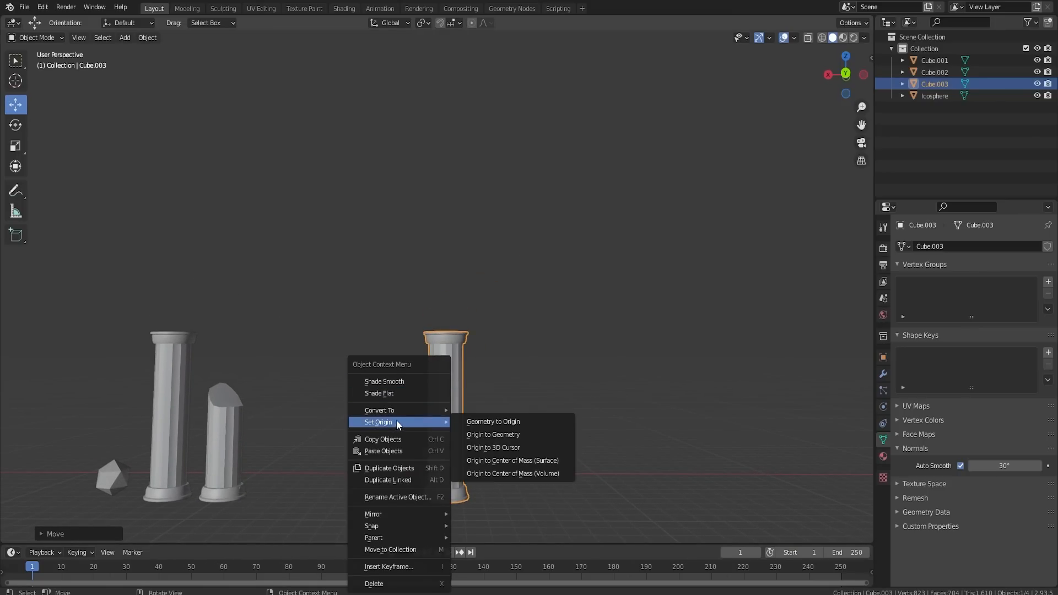
Reposition the new pillar's origin via the right-click Set Origin menu
{"action": "left_click", "coordinate": [492, 433]}
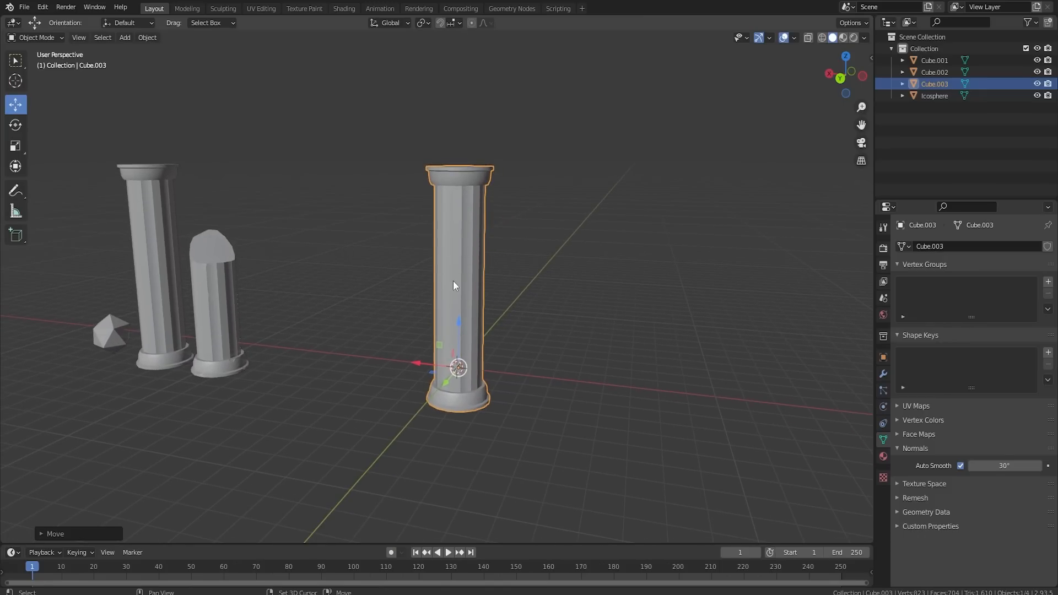
{"action": "mouse_move", "coordinate": [433, 182]}
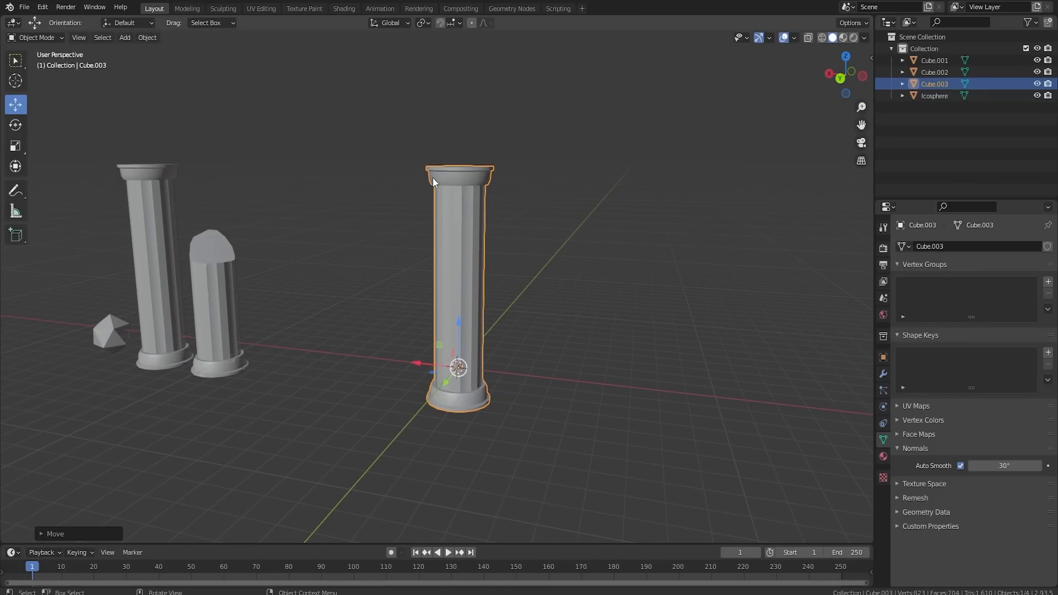
{"action": "mouse_move", "coordinate": [1048, 309]}
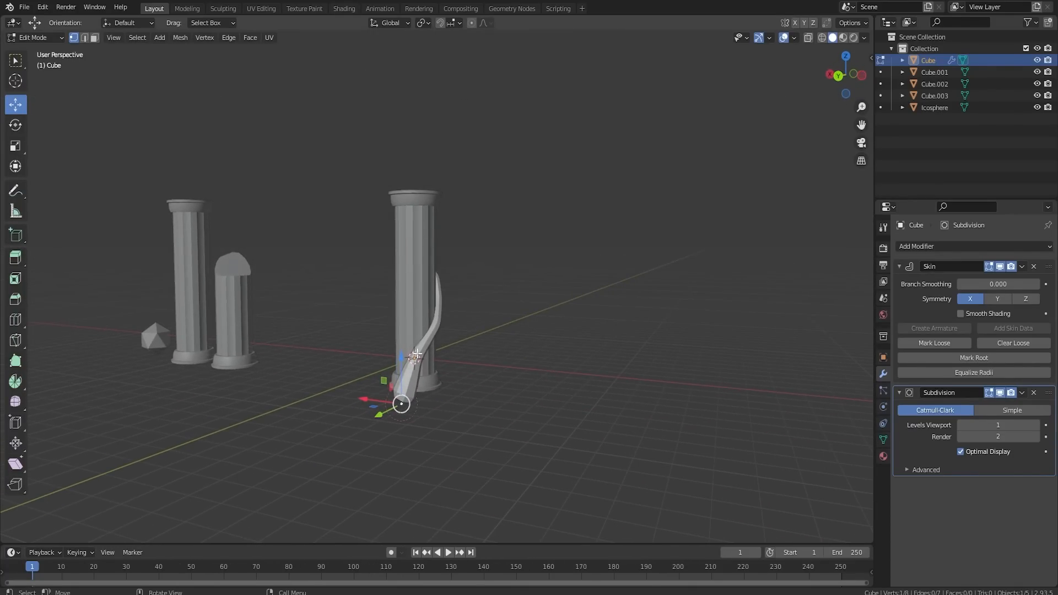
Leave the vine's Edit Mode for Object Mode and zoom the view
{"action": "key", "text": "Tab"}
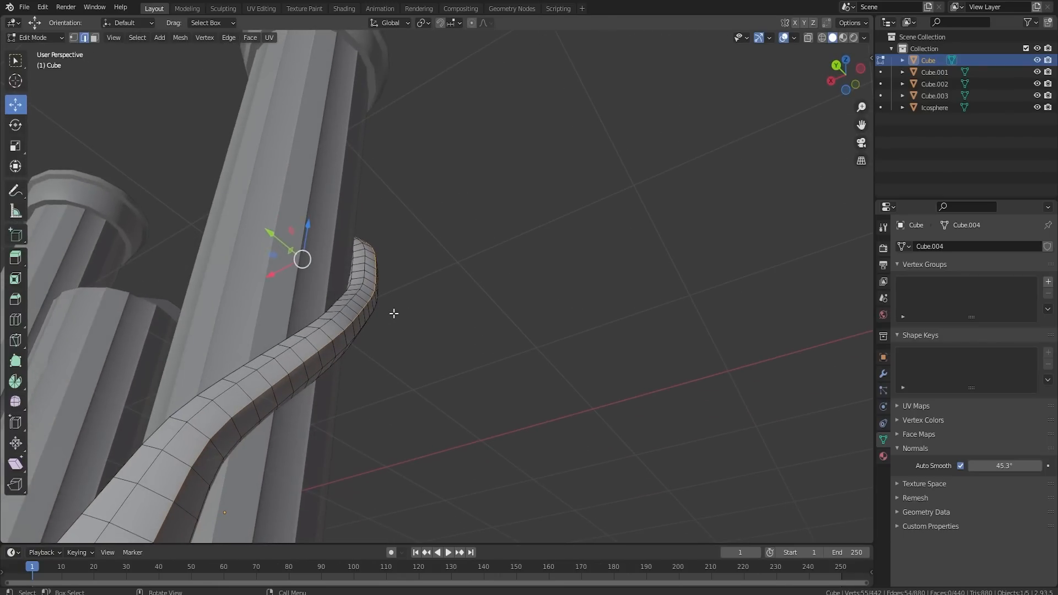
{"action": "key", "text": "Tab"}
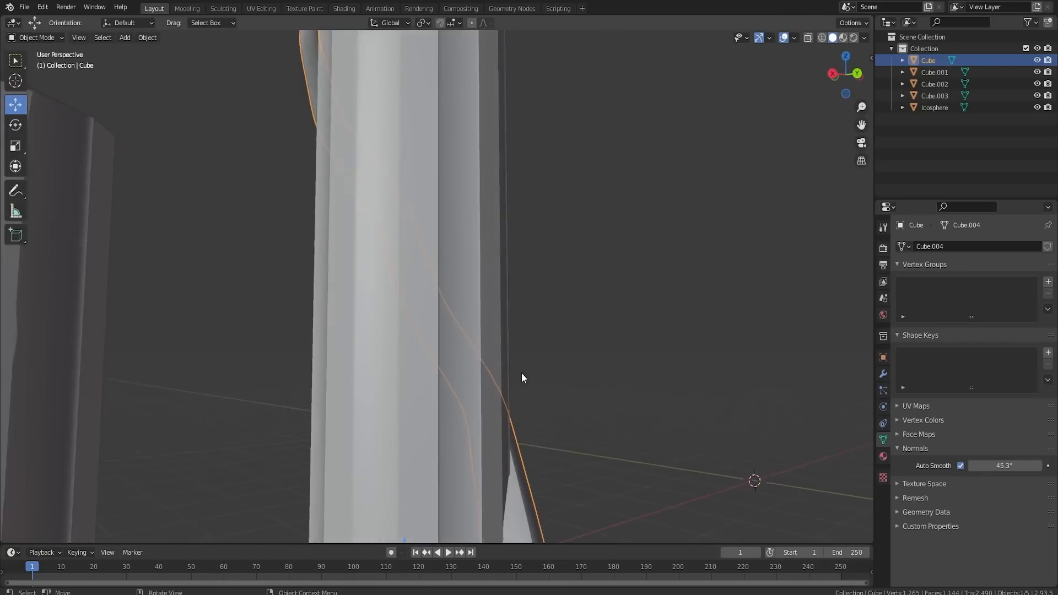
{"action": "scroll", "scroll_direction": "down", "scroll_amount": 3}
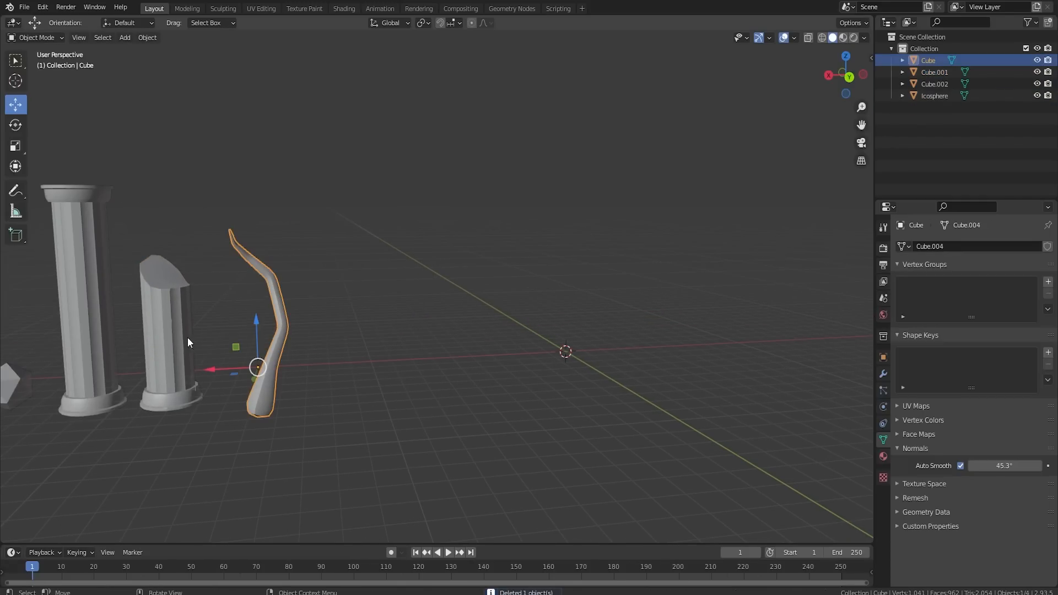
{"action": "mouse_move", "coordinate": [424, 304]}
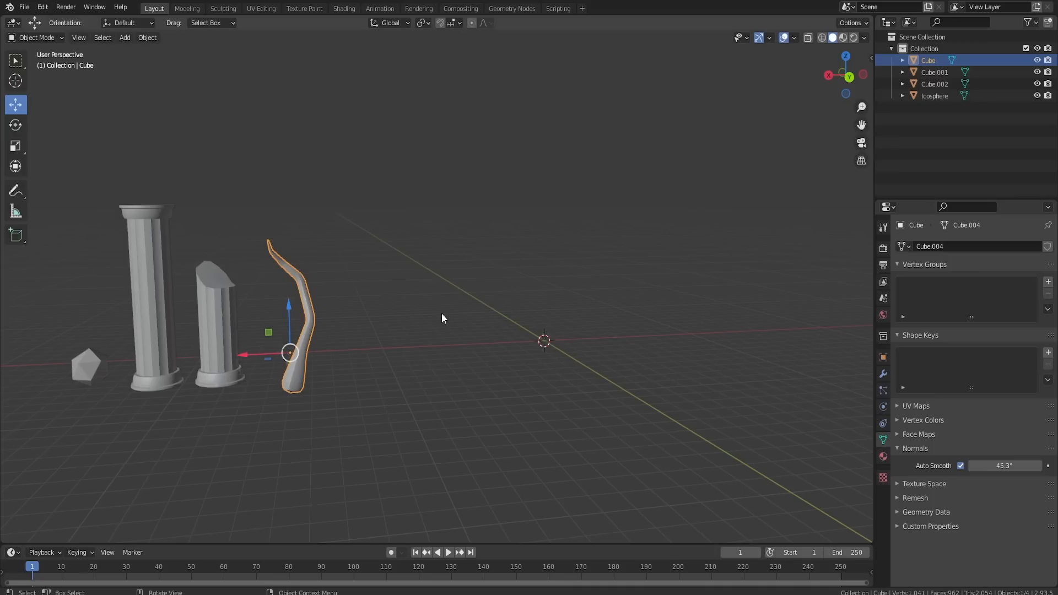
Add a new cube (Cube.003) and enter Edit Mode to shrink it into a brick
{"action": "left_click", "coordinate": [124, 37]}
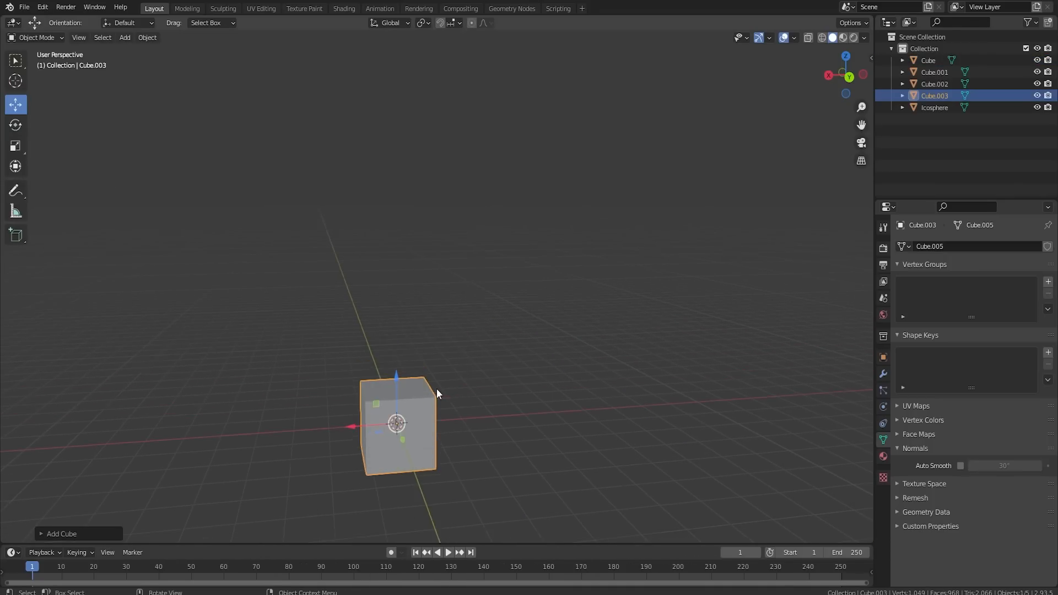
{"action": "key", "text": "Tab"}
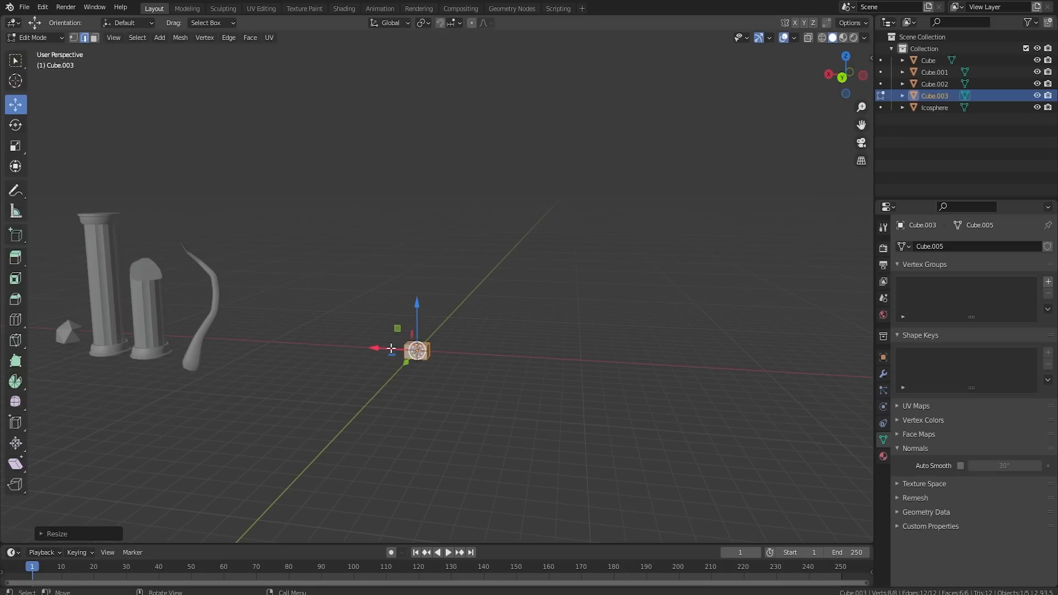
{"action": "mouse_move", "coordinate": [742, 379]}
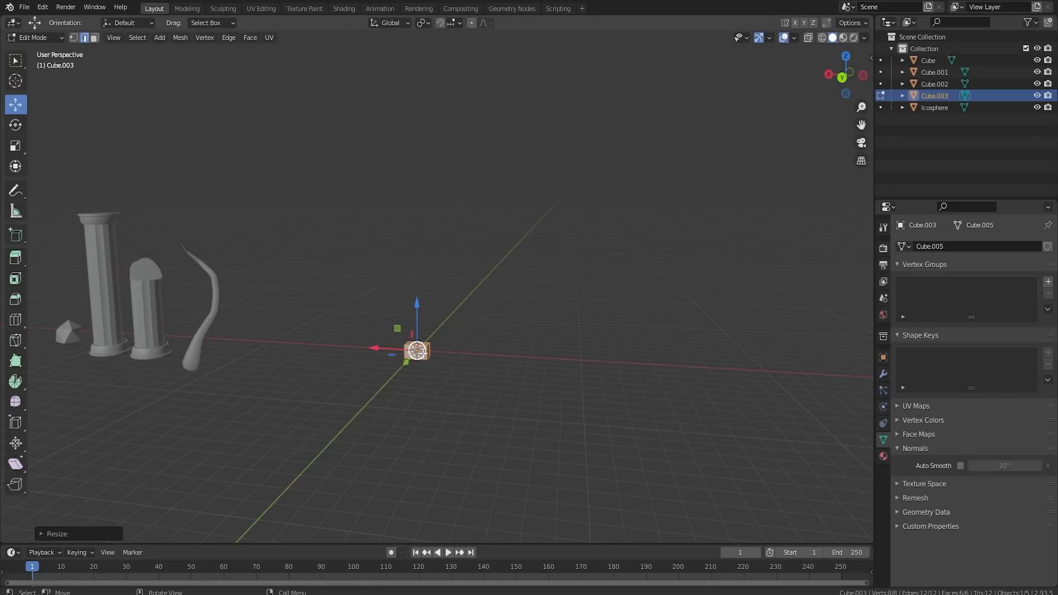
{"action": "mouse_move", "coordinate": [509, 361]}
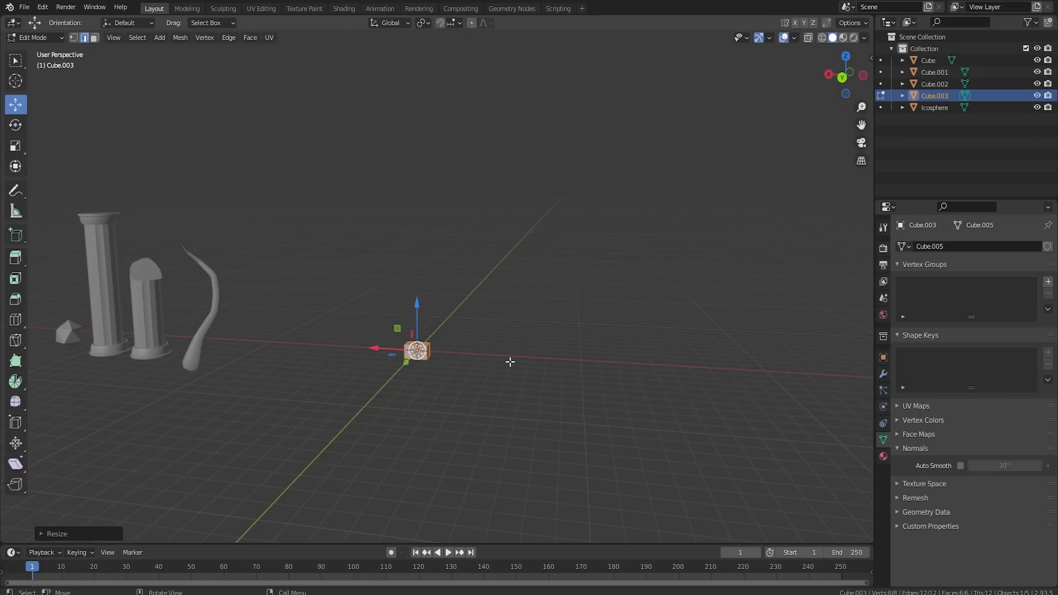
{"action": "mouse_move", "coordinate": [426, 183]}
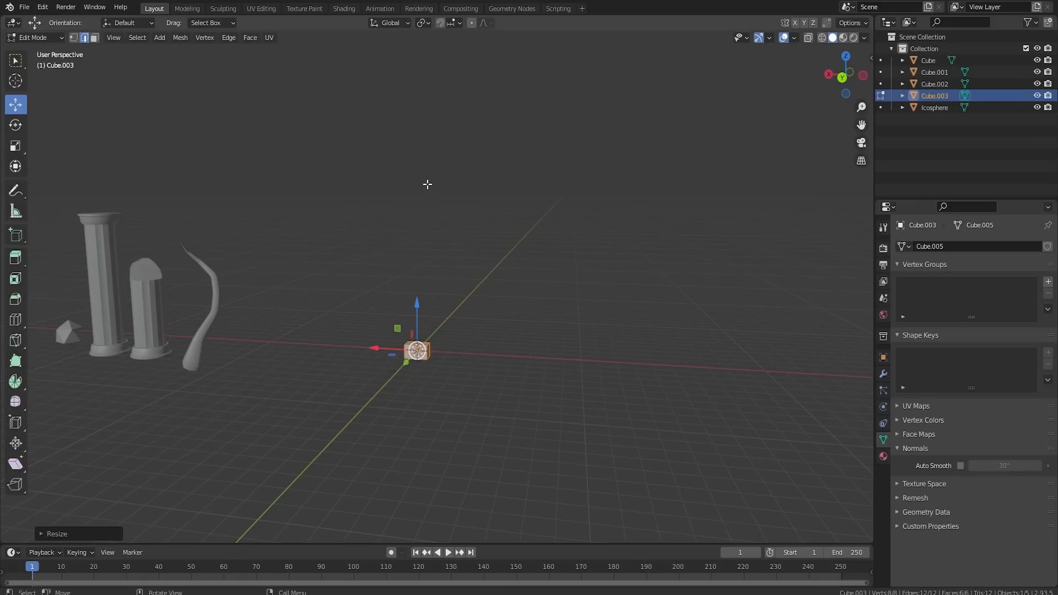
{"action": "mouse_move", "coordinate": [444, 321]}
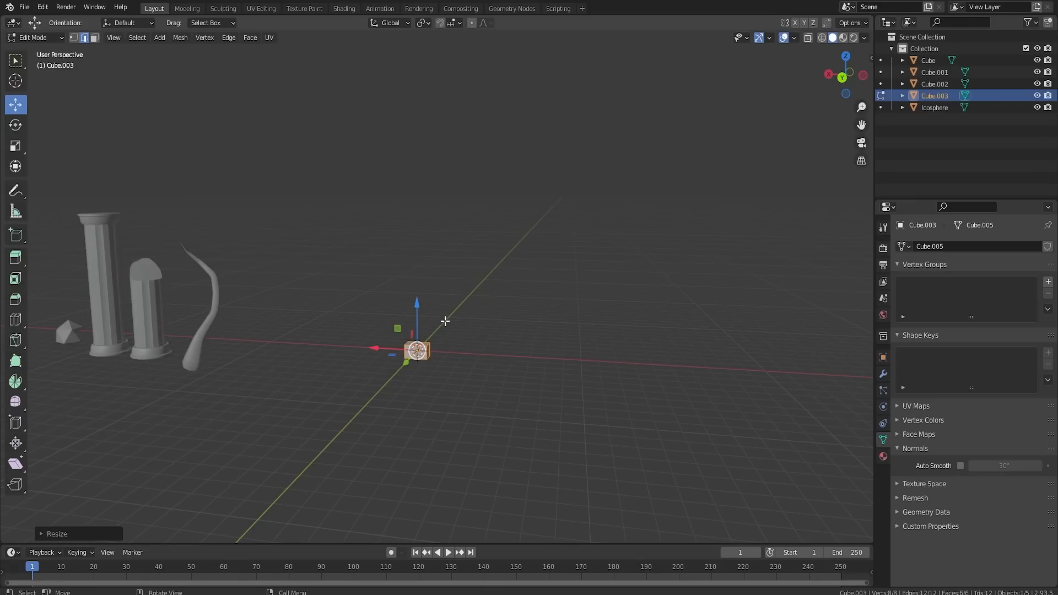
{"action": "mouse_move", "coordinate": [426, 344]}
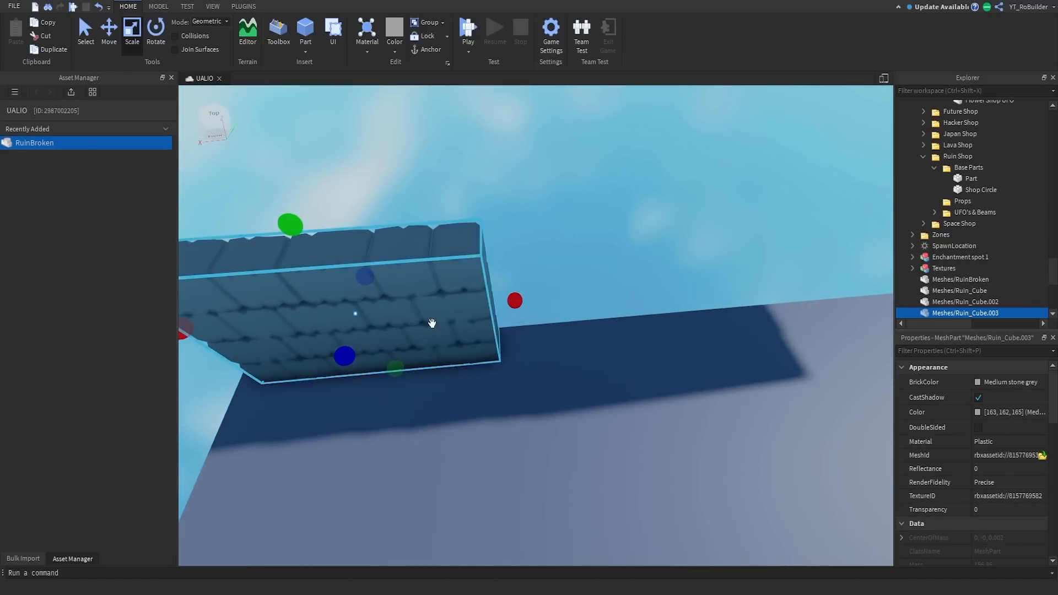
Face the Ruin_Cube.003 brick, switch to Model tools, and drag a copy along the wall
{"action": "left_click_drag", "start_coordinate": [432, 322], "coordinate": [591, 168]}
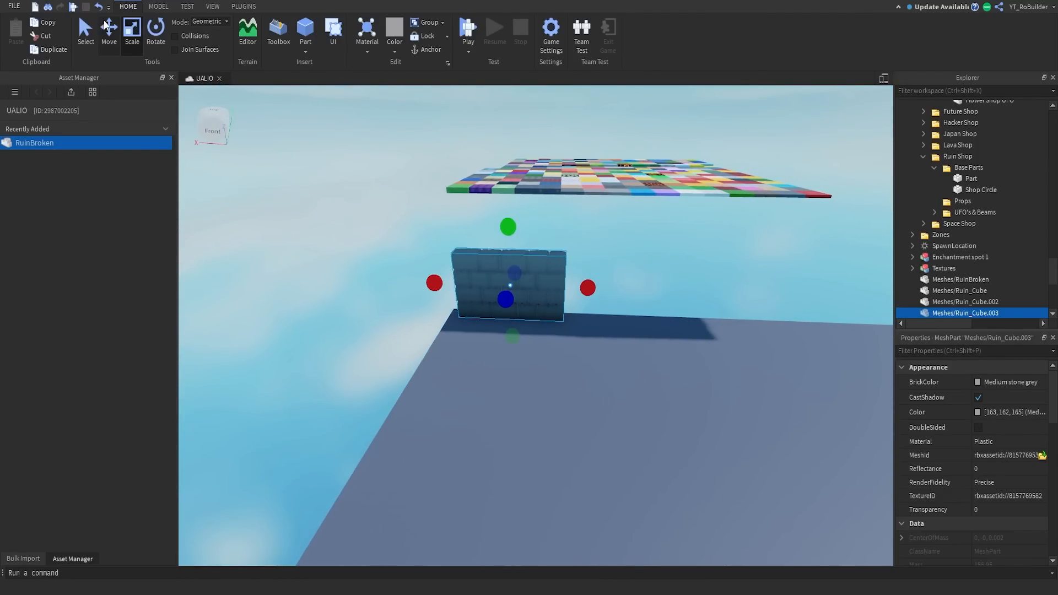
{"action": "left_click", "coordinate": [158, 6]}
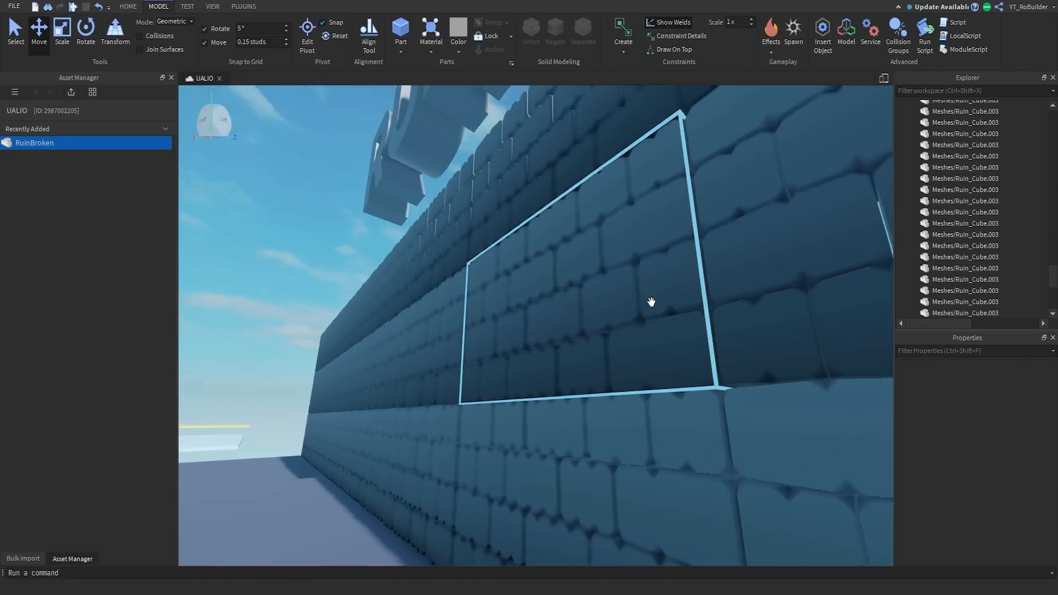
{"action": "left_click_drag", "start_coordinate": [651, 302], "coordinate": [651, 426]}
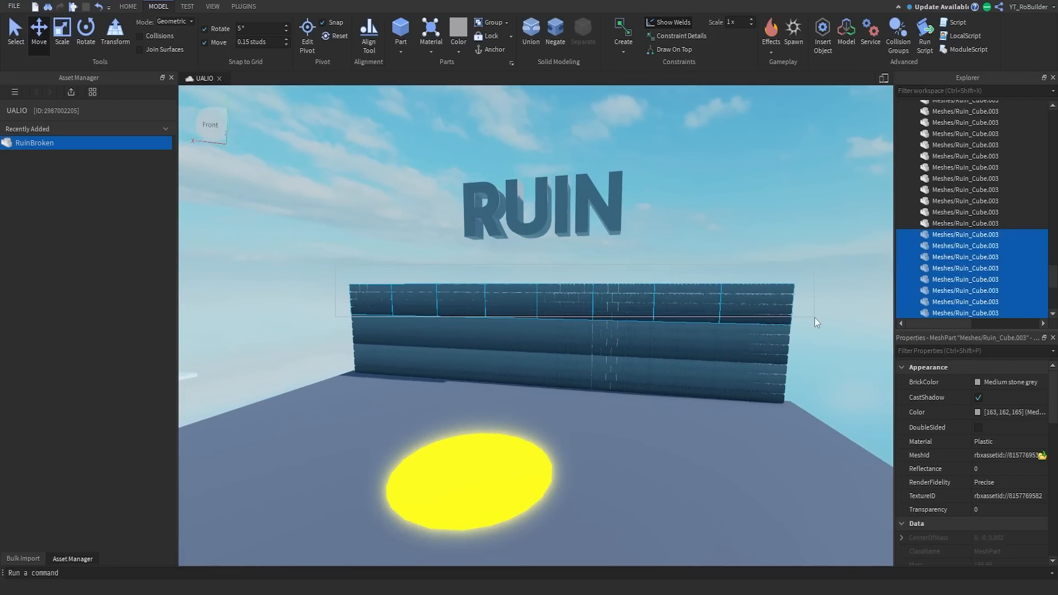
Select the wall bricks and stretch the section from its side with the Scale tool
{"action": "right_click", "coordinate": [747, 347]}
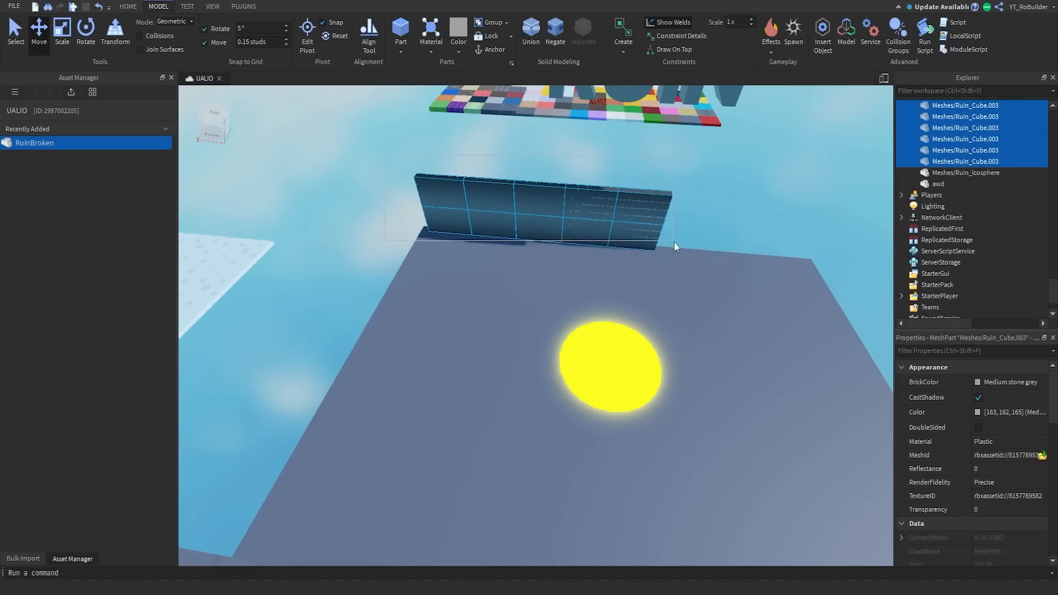
{"action": "left_click", "coordinate": [62, 28]}
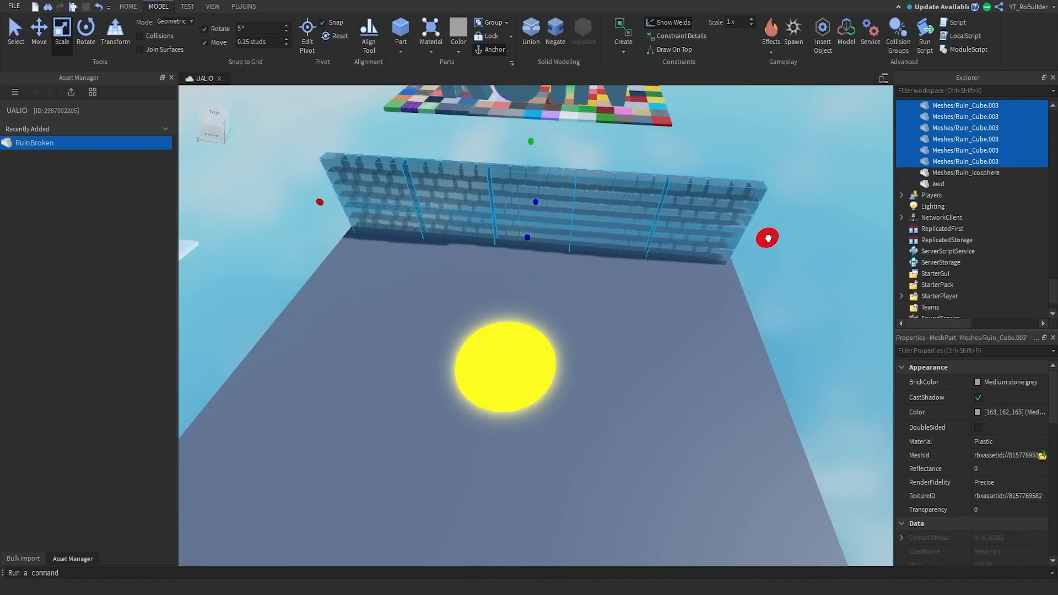
{"action": "left_click", "coordinate": [39, 30]}
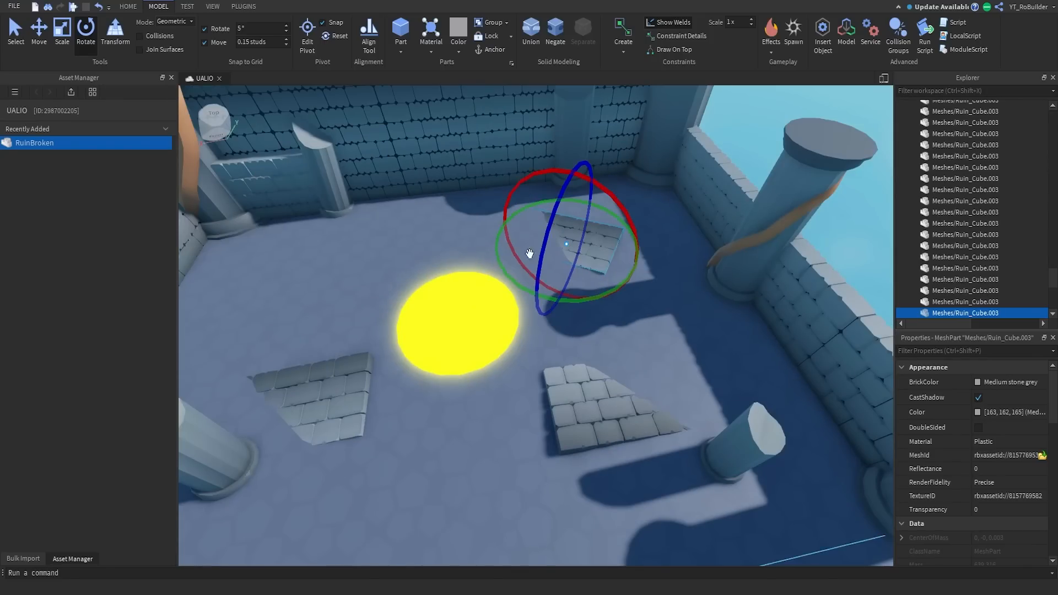
Switch to the Move tool and slide the brick slab across the floor
{"action": "left_click", "coordinate": [38, 27]}
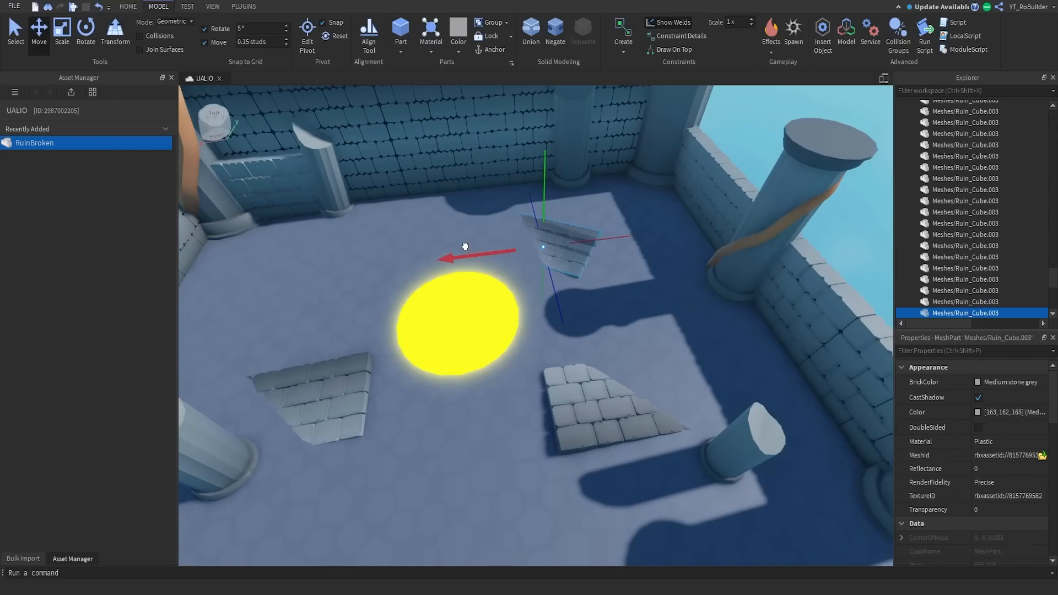
{"action": "left_click", "coordinate": [85, 27]}
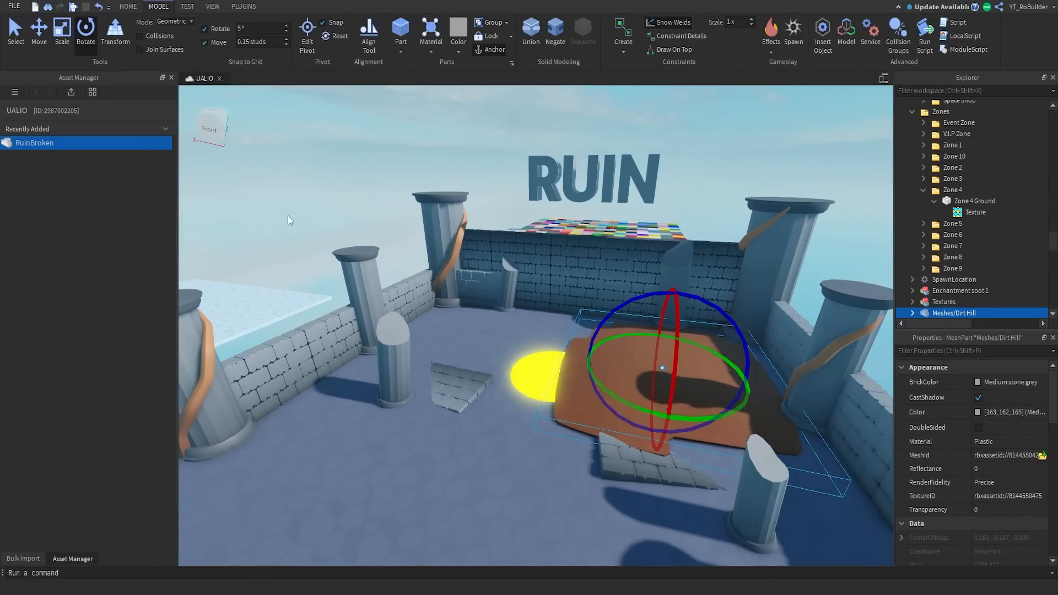
Select the dirt hill mesh and view the decorated courtyard from another angle
{"action": "left_click", "coordinate": [61, 30]}
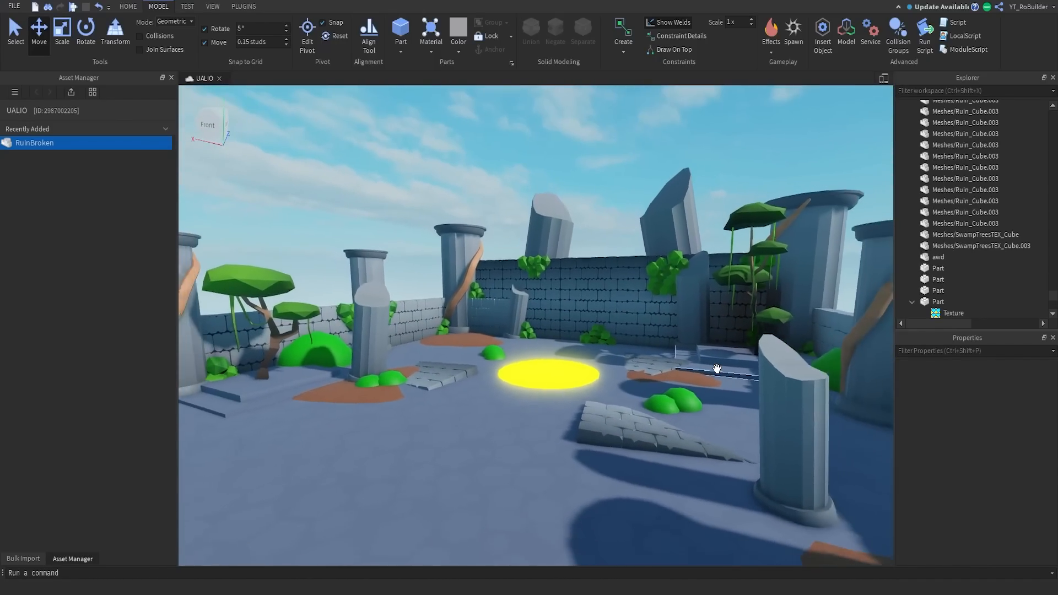
{"action": "left_click_drag", "start_coordinate": [715, 368], "coordinate": [472, 331]}
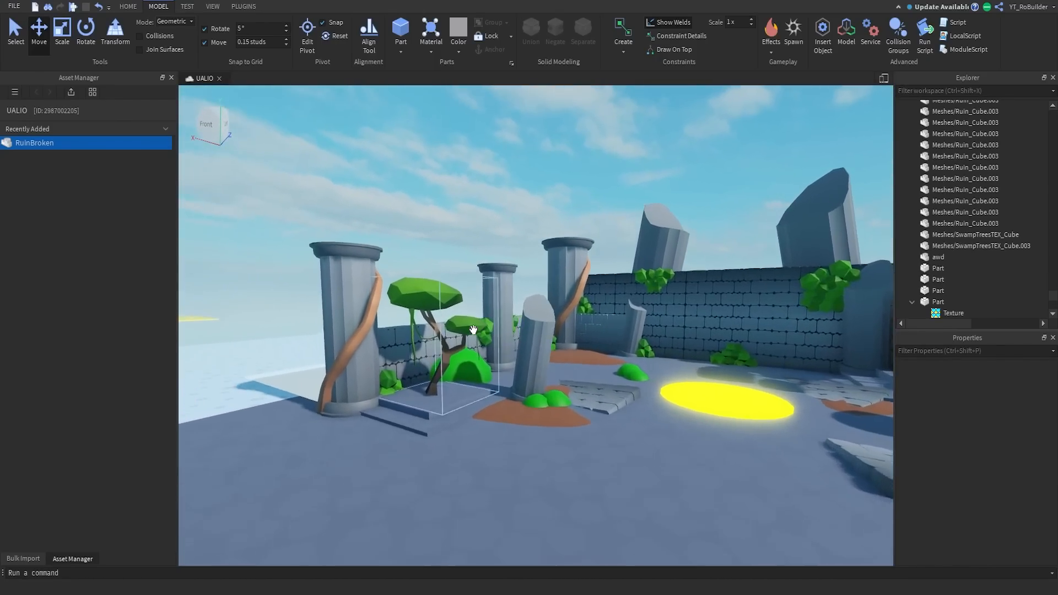